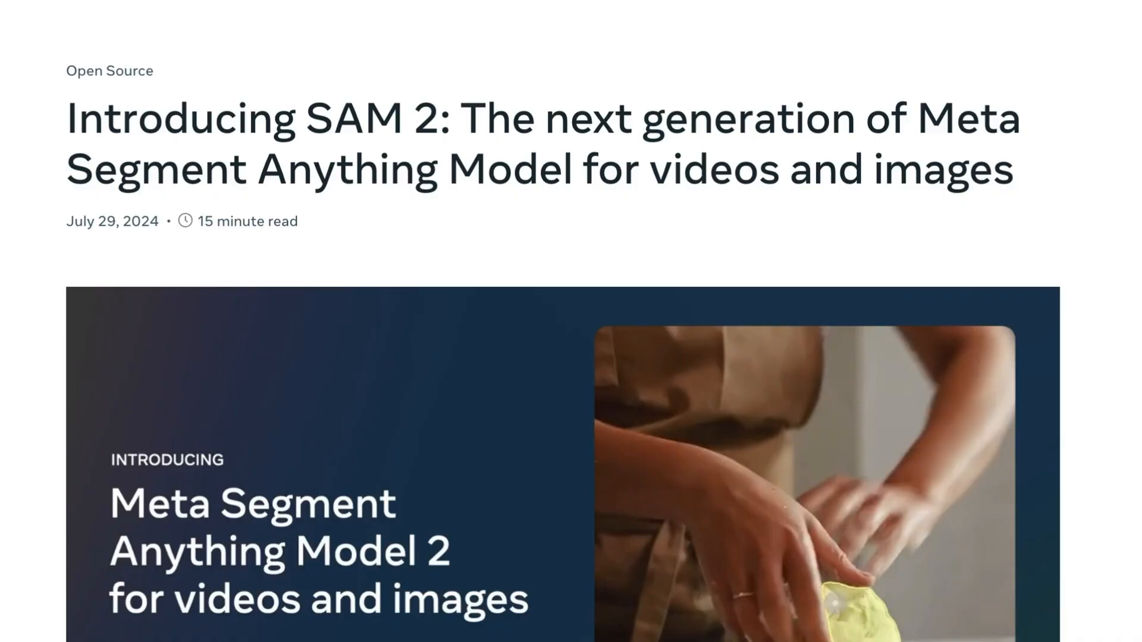
# Scroll the 'Introducing SAM 2' post past its title and hero image.
pyautogui.scroll(-3)
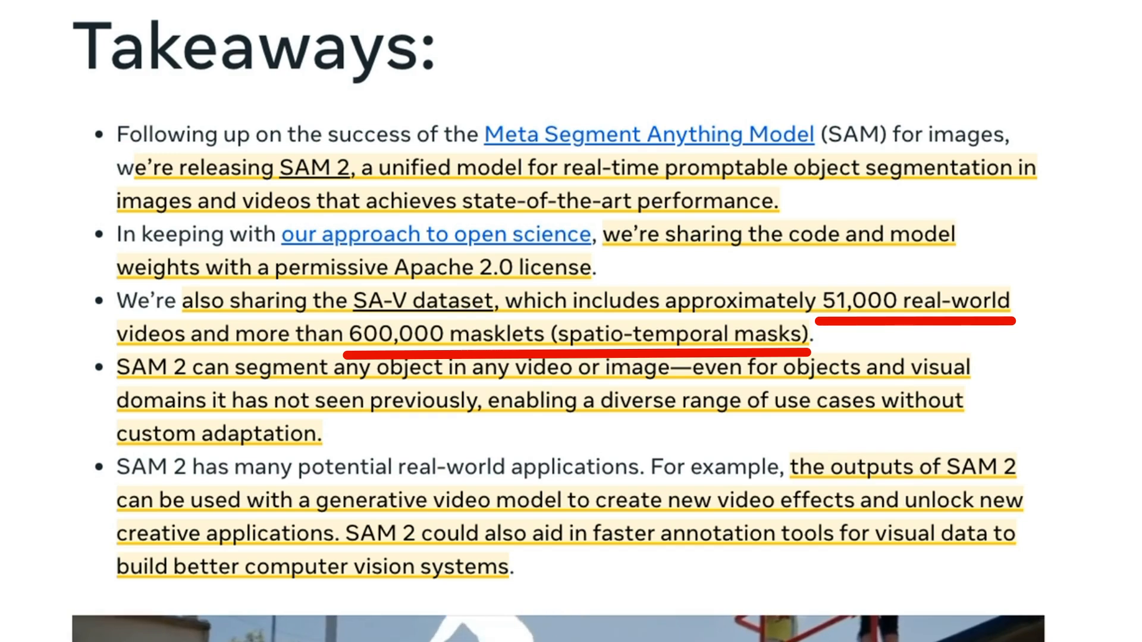
# Scroll down to the SAM 2 vs Baseline t-shirt tracking video.
pyautogui.scroll(-3)
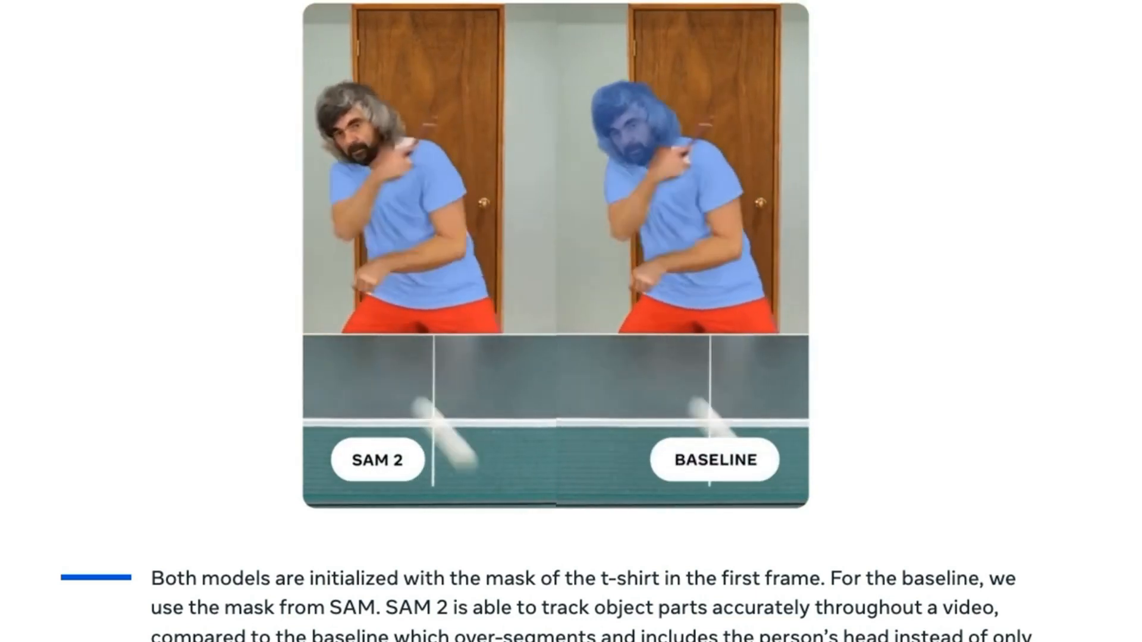
pyautogui.scroll(-3)
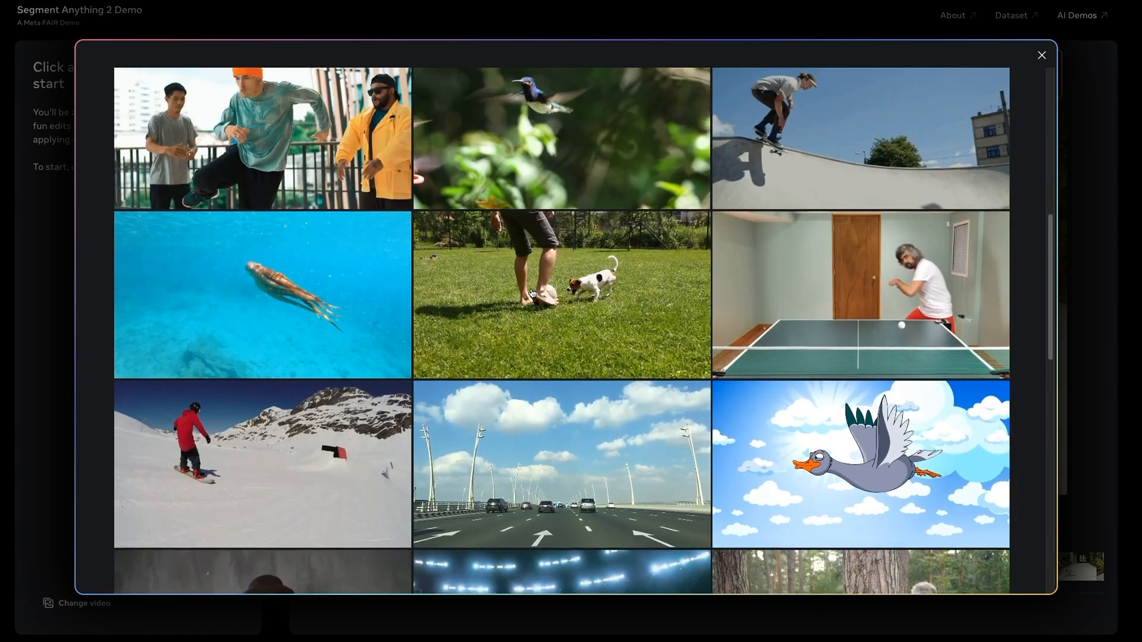
# Pick the clip of the woman playing fetch with her dog from the video picker.
pyautogui.scroll(-3)
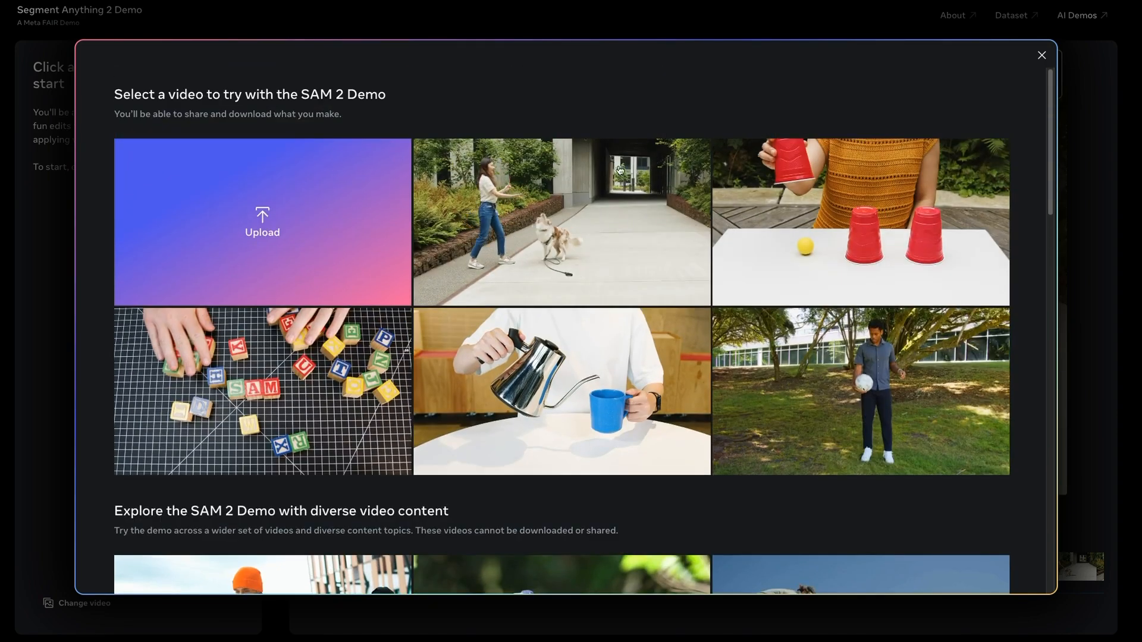
pyautogui.click(561, 221)
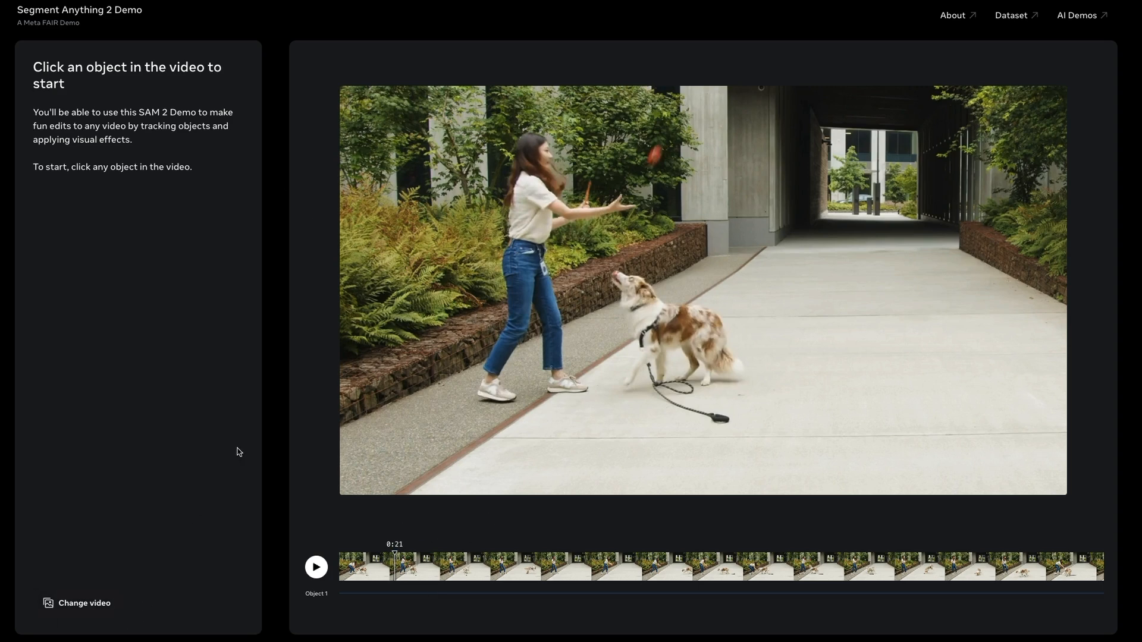
# Mark the thrown toy as object 1 and the dog as object 2, then track both.
pyautogui.click(619, 188)
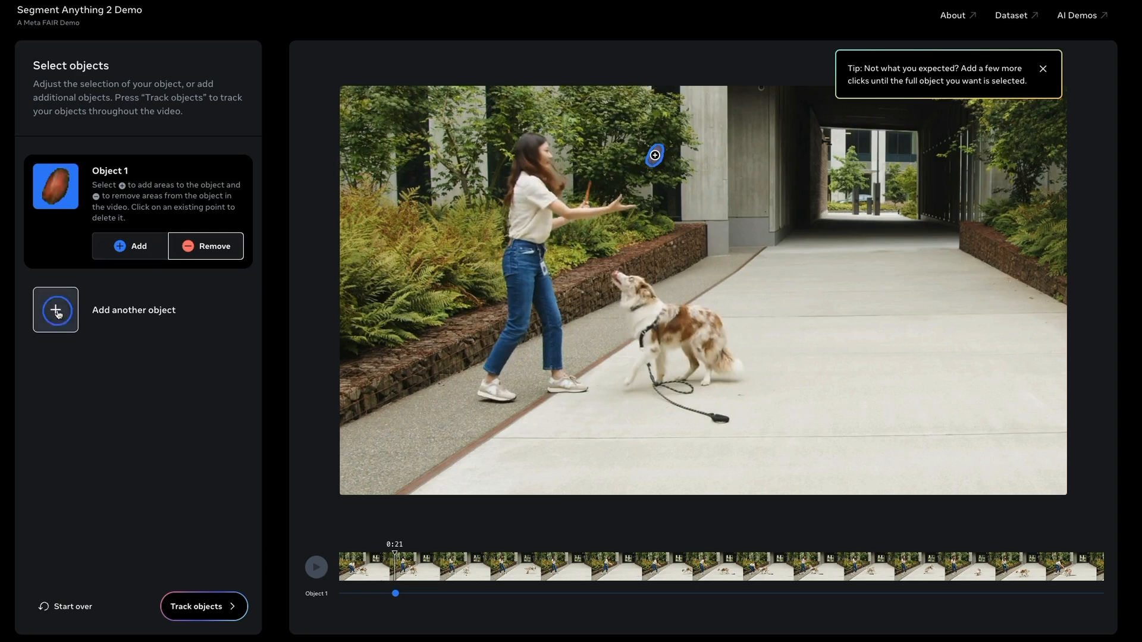
pyautogui.click(56, 310)
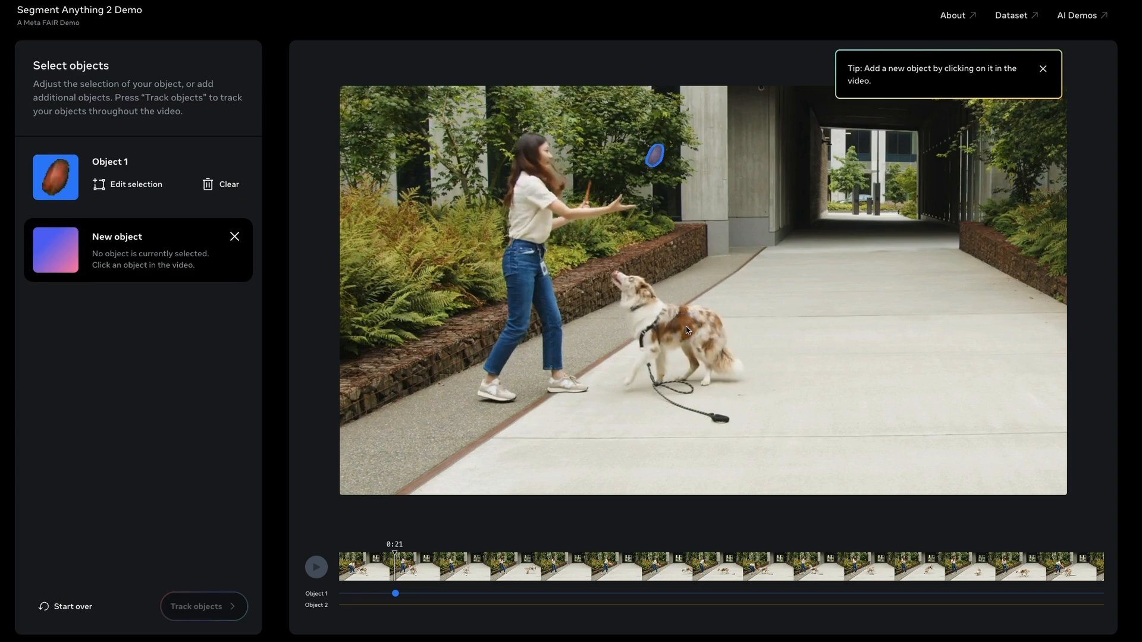
pyautogui.click(685, 329)
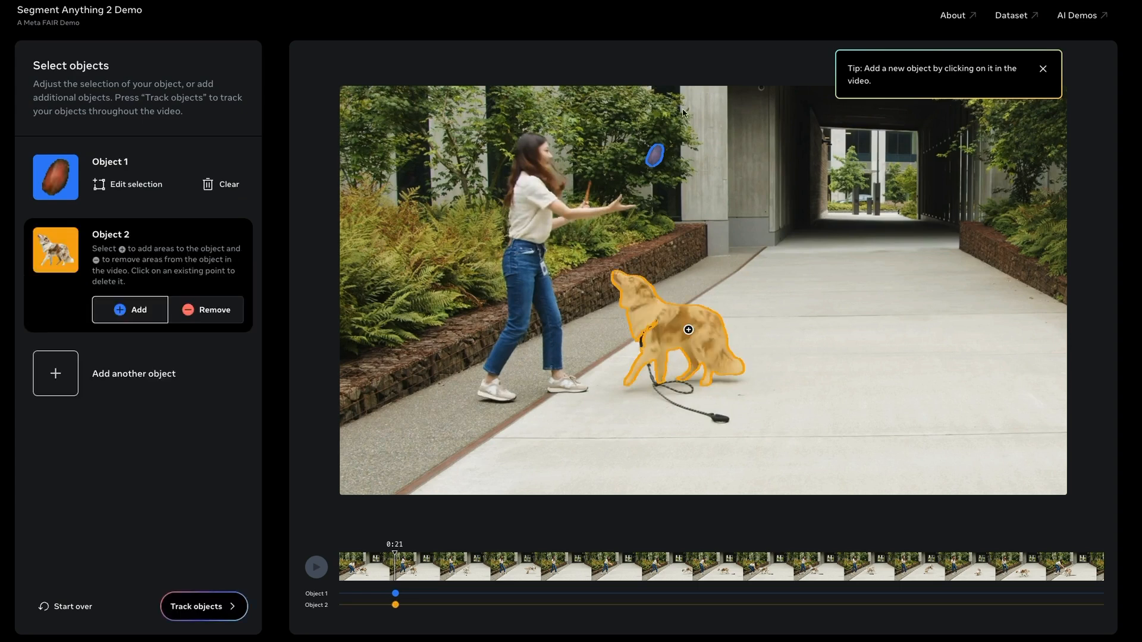
pyautogui.moveTo(600, 301)
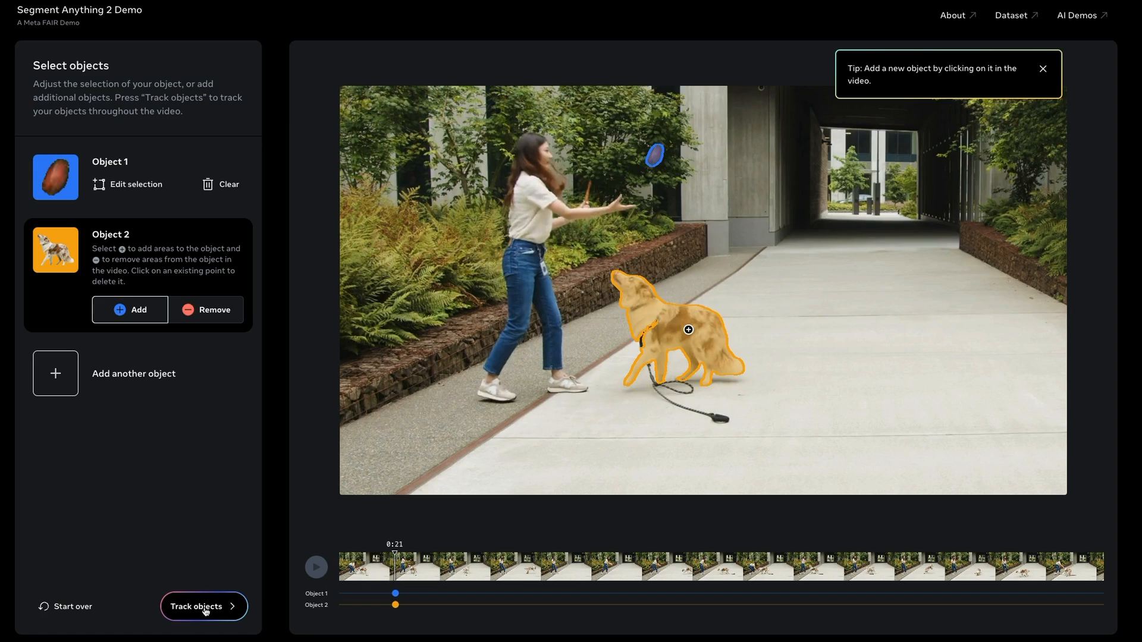
pyautogui.click(204, 606)
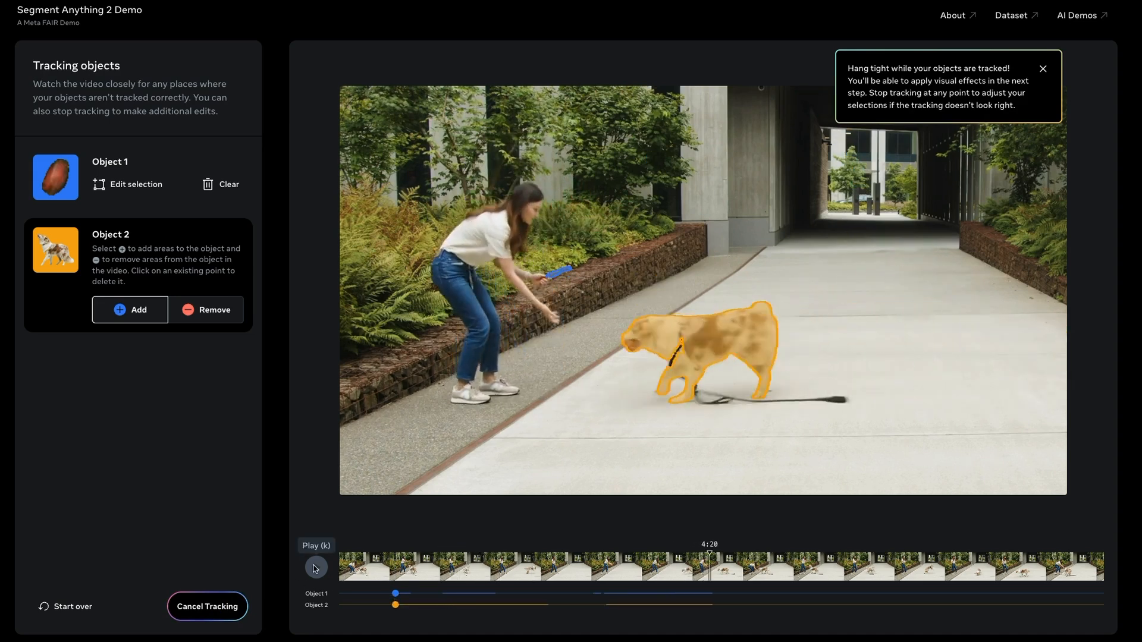
# Review the finished toy-and-dog tracking and proceed to the effects step.
pyautogui.click(315, 566)
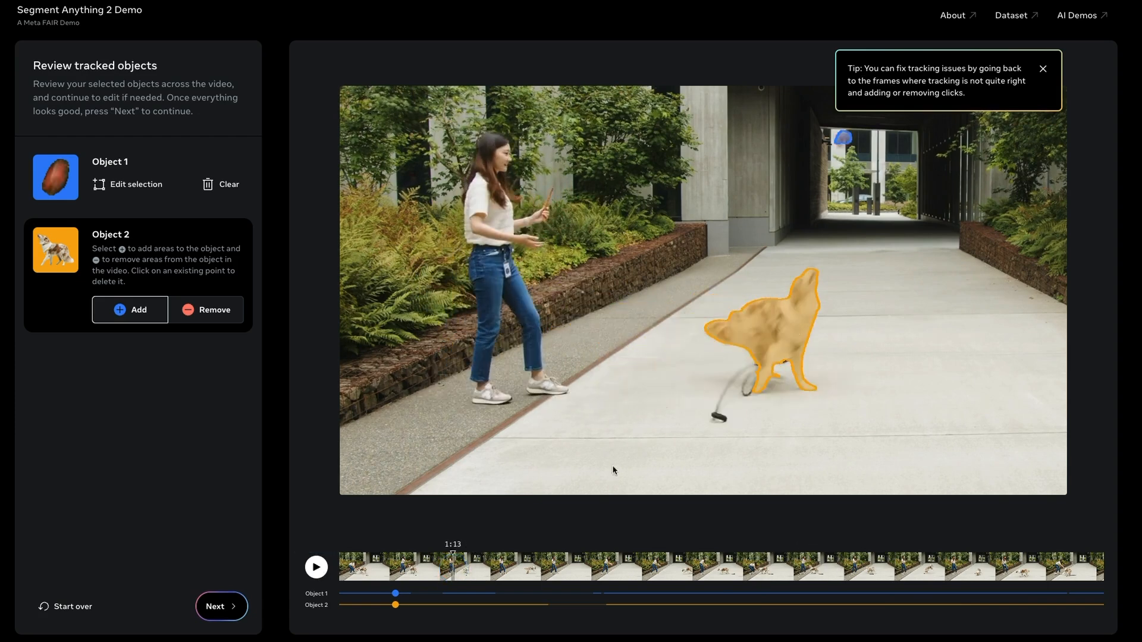
pyautogui.click(1043, 68)
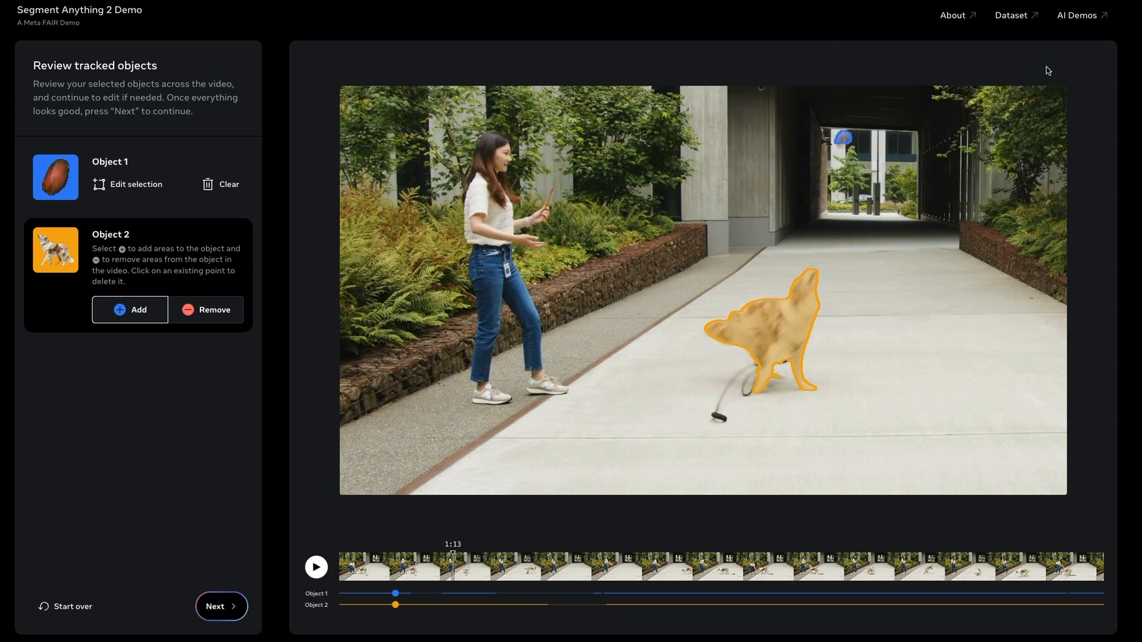
pyautogui.moveTo(521, 473)
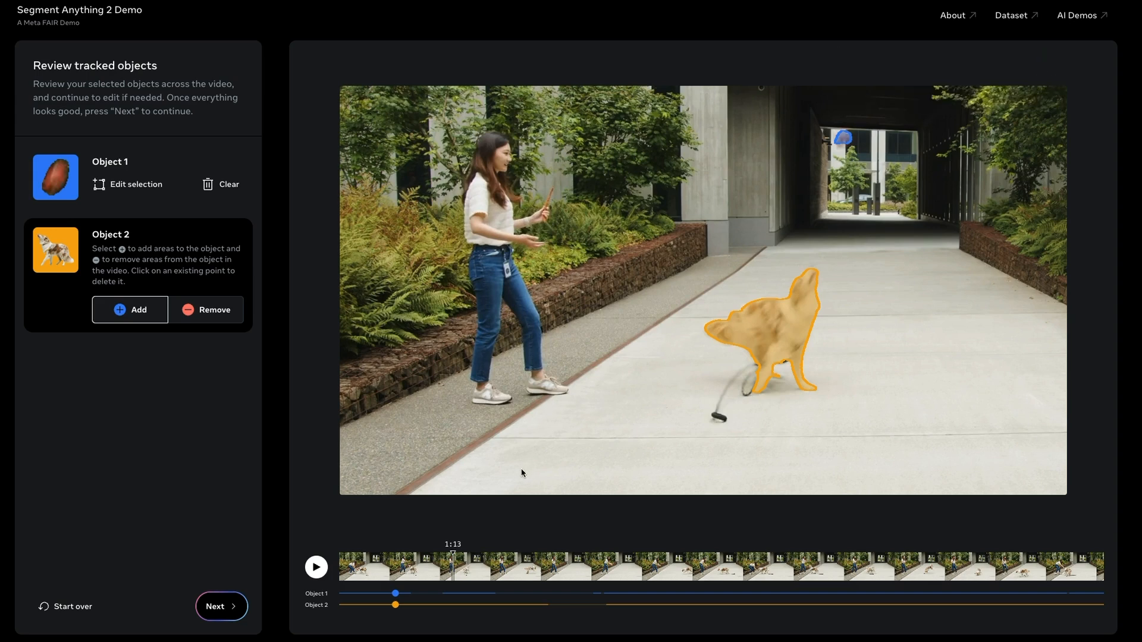
pyautogui.moveTo(357, 619)
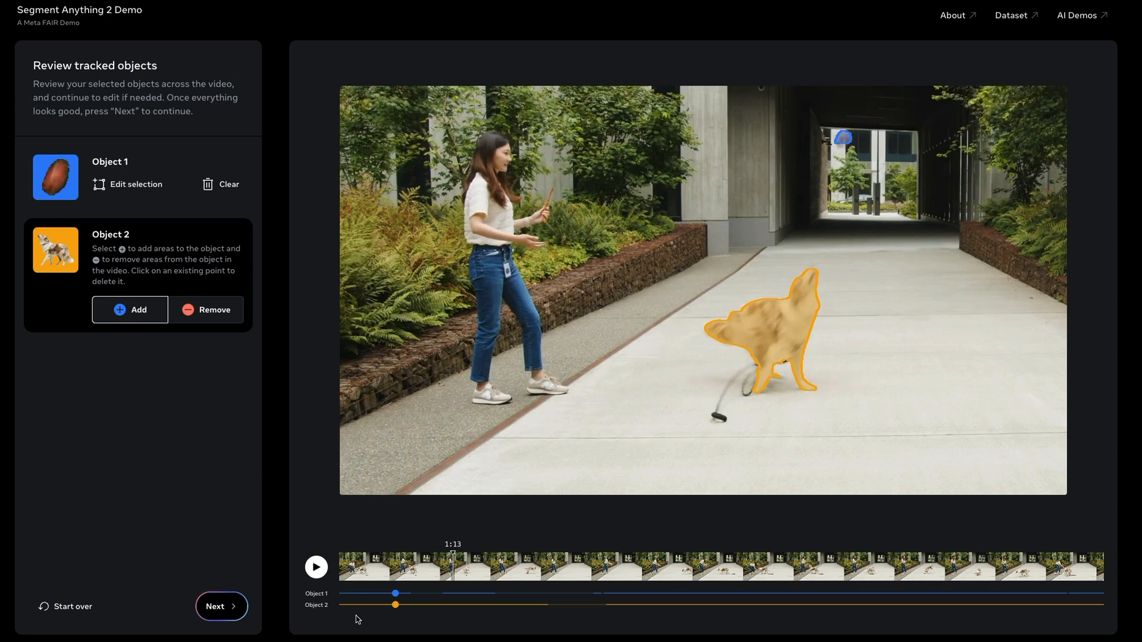
pyautogui.click(220, 606)
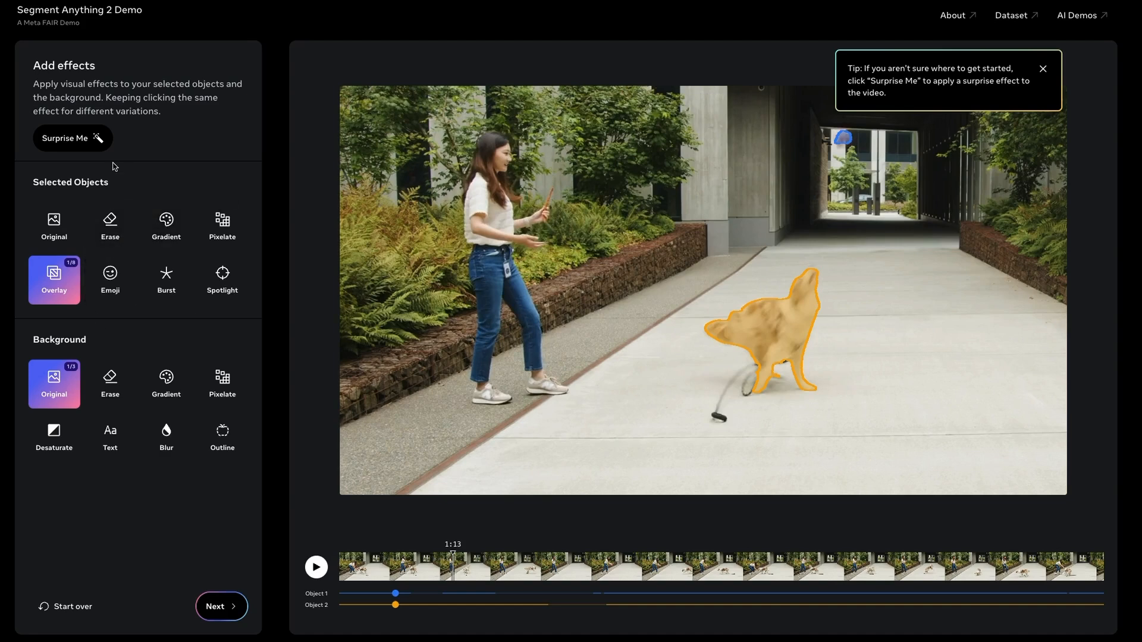
pyautogui.moveTo(458, 292)
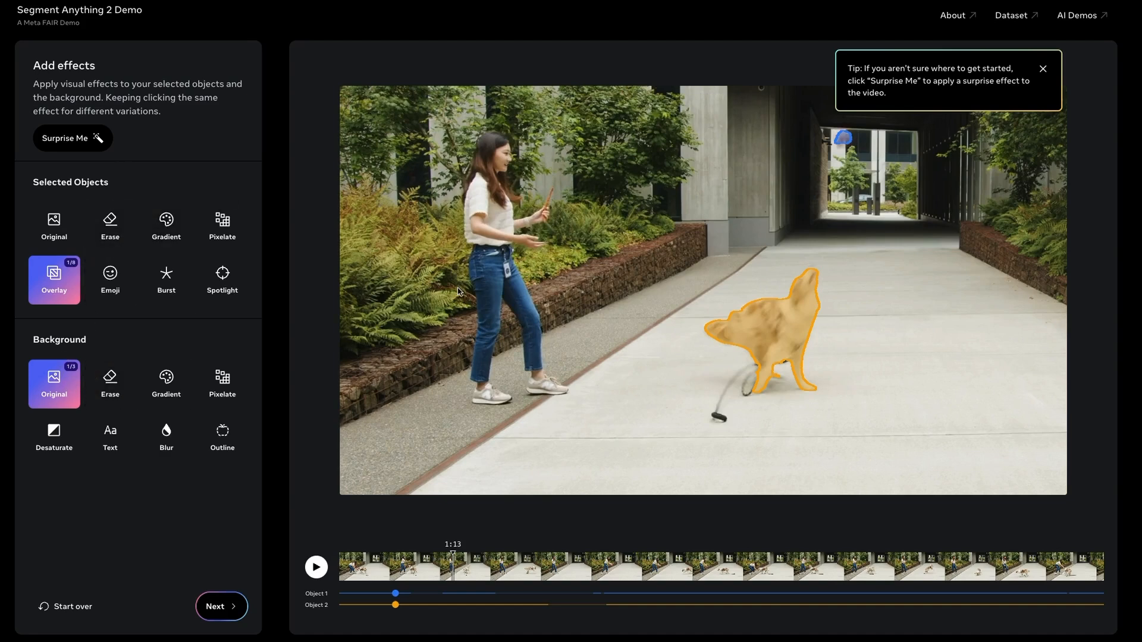
pyautogui.moveTo(351, 396)
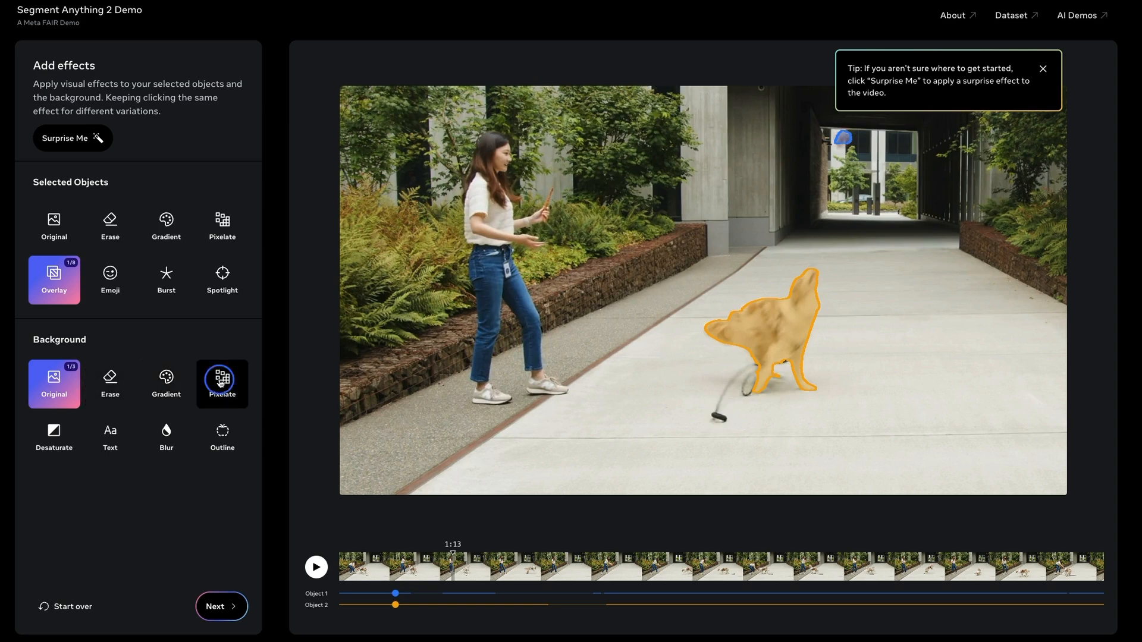
# Apply Pixelate to the background and play back the pixelated result.
pyautogui.click(221, 383)
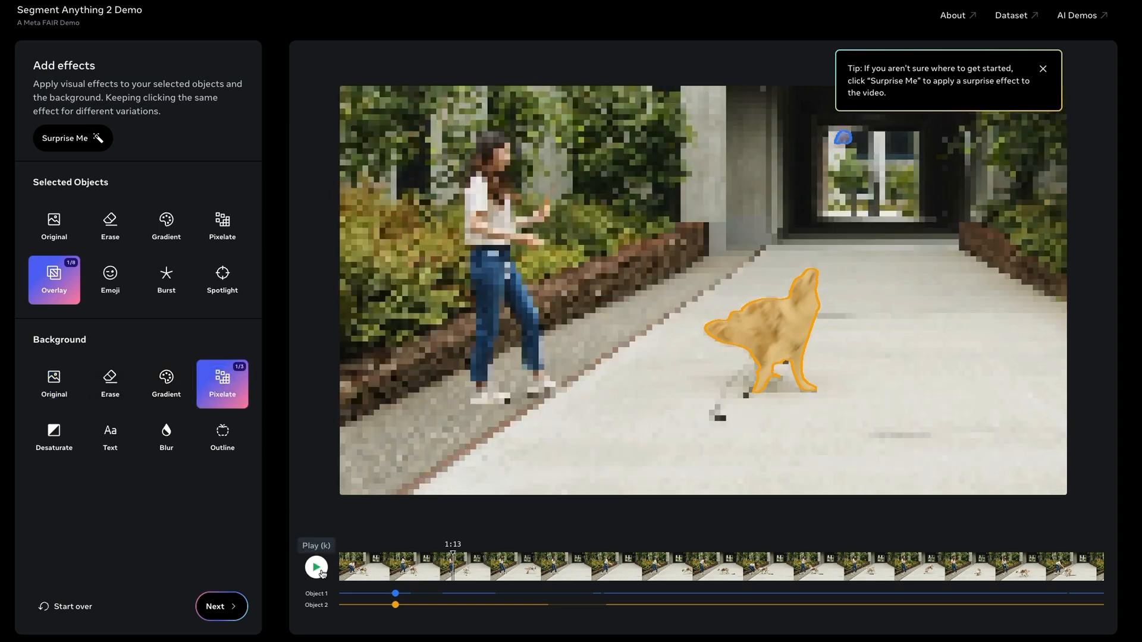
pyautogui.click(316, 567)
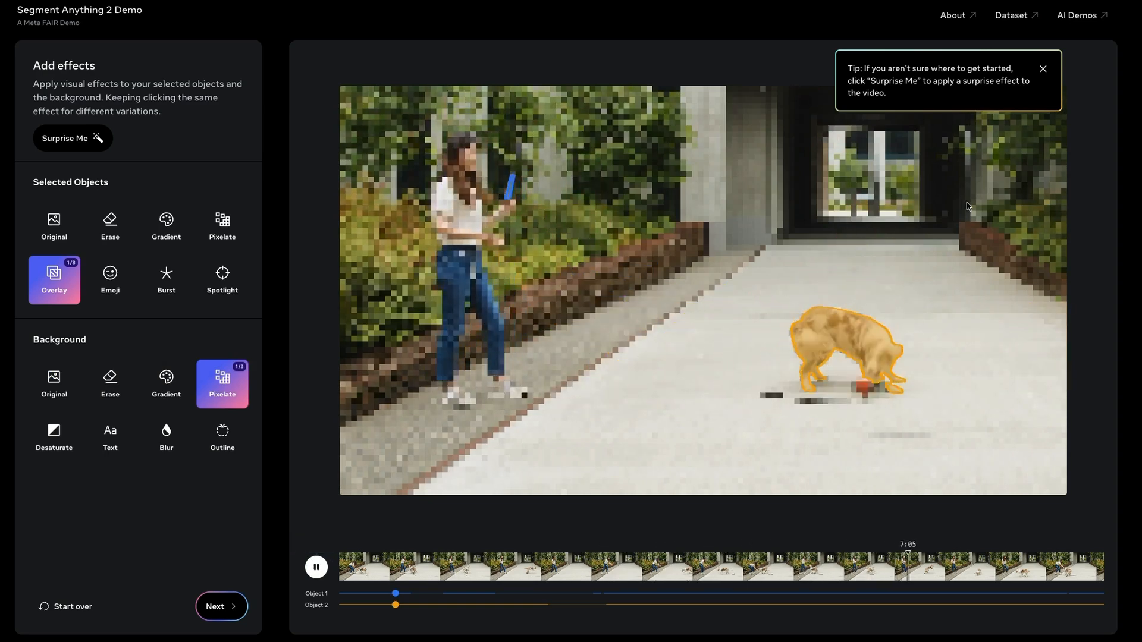
pyautogui.click(71, 606)
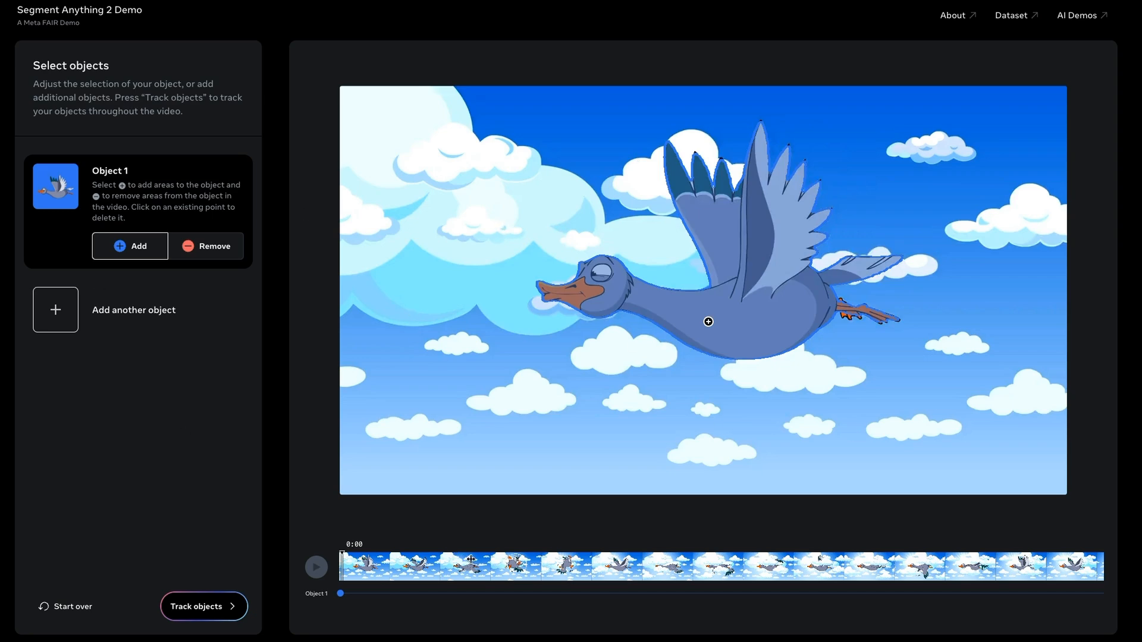
# Track the cartoon goose and try the Erase and Outline background effects.
pyautogui.click(202, 606)
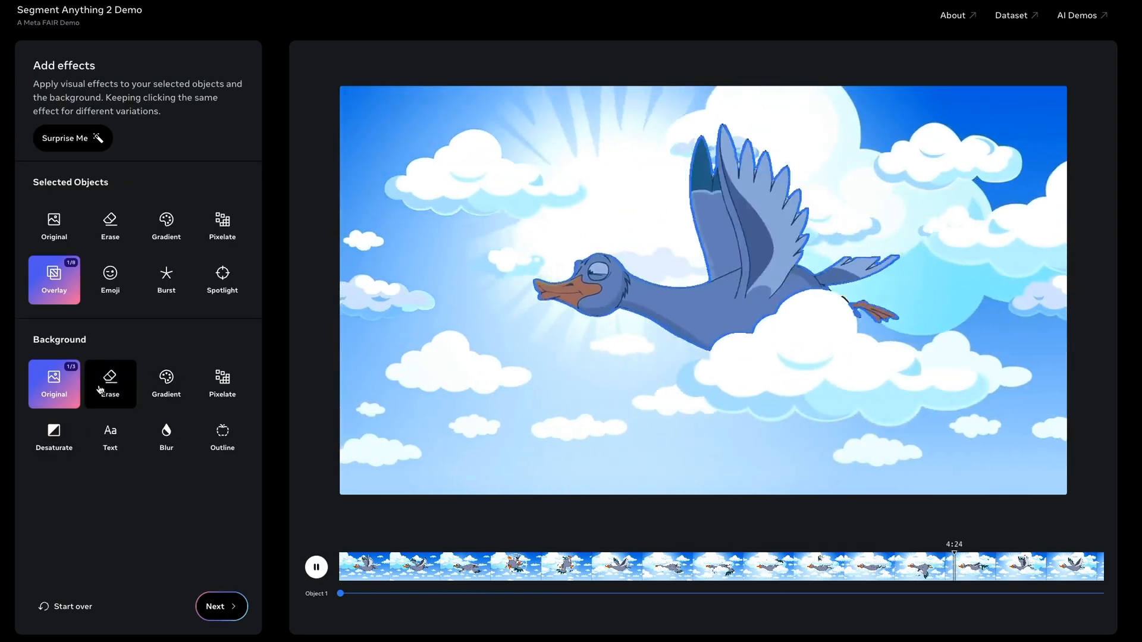
pyautogui.click(110, 383)
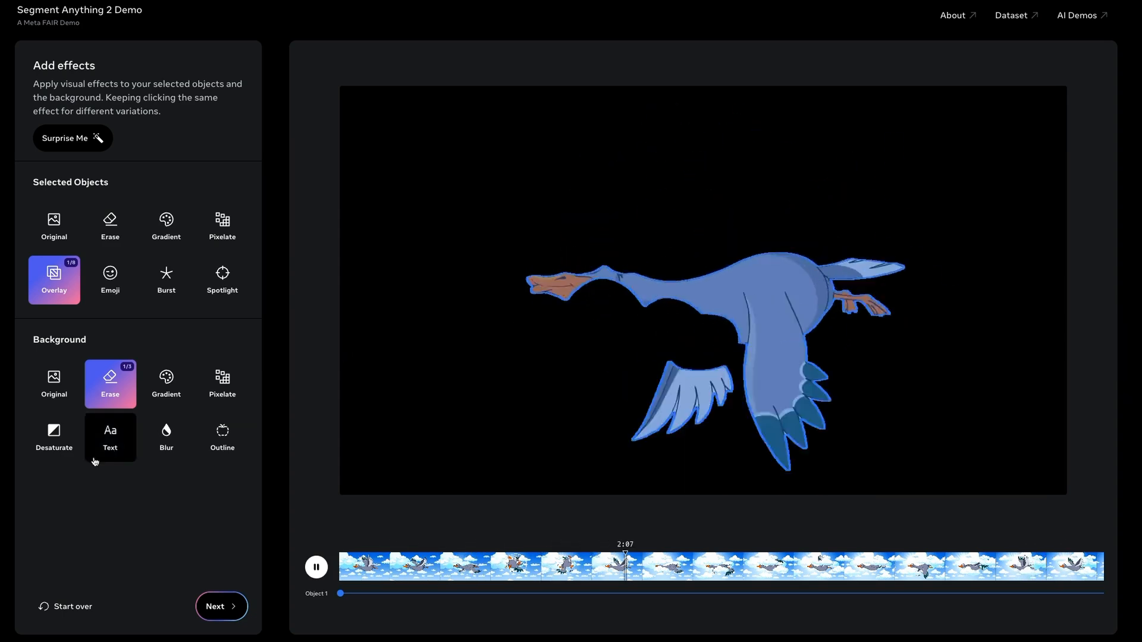
pyautogui.click(222, 437)
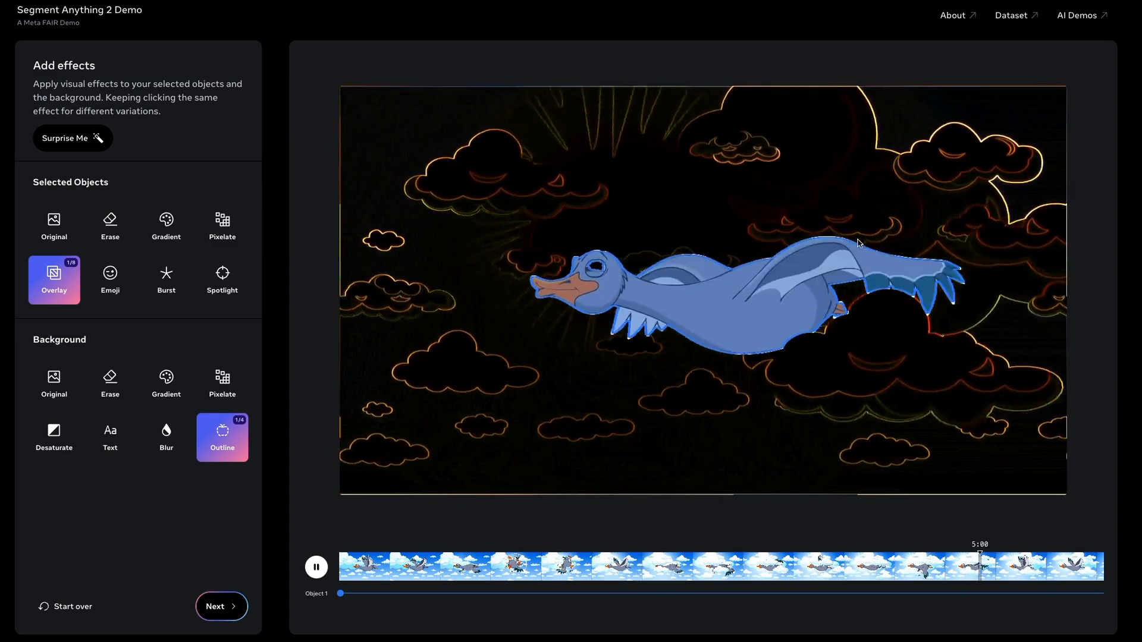
pyautogui.click(76, 603)
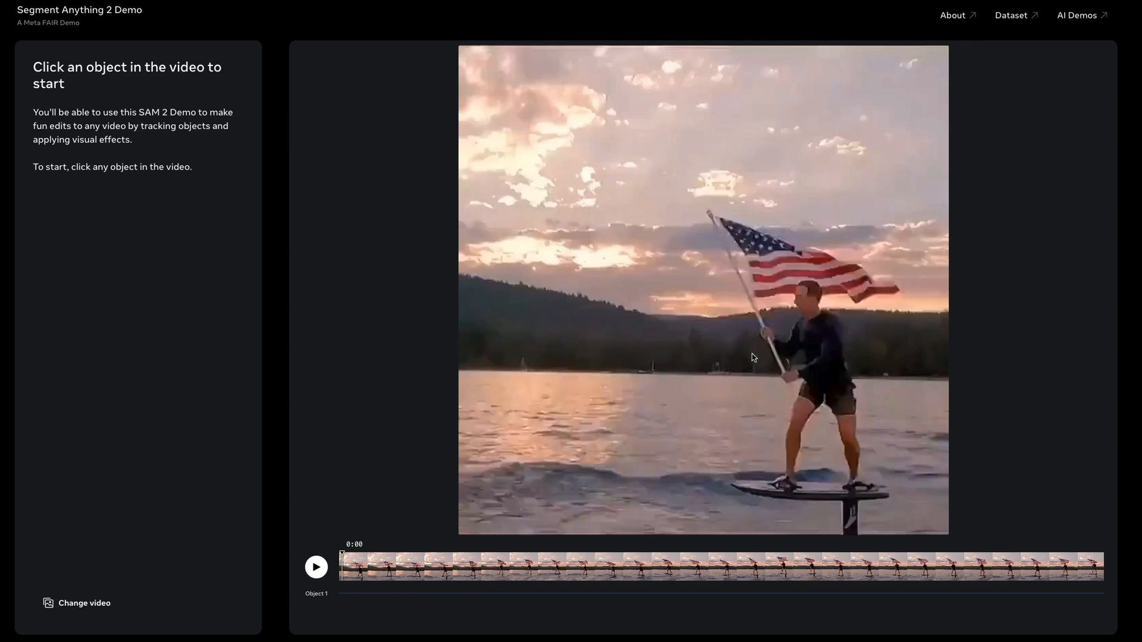
pyautogui.moveTo(202, 624)
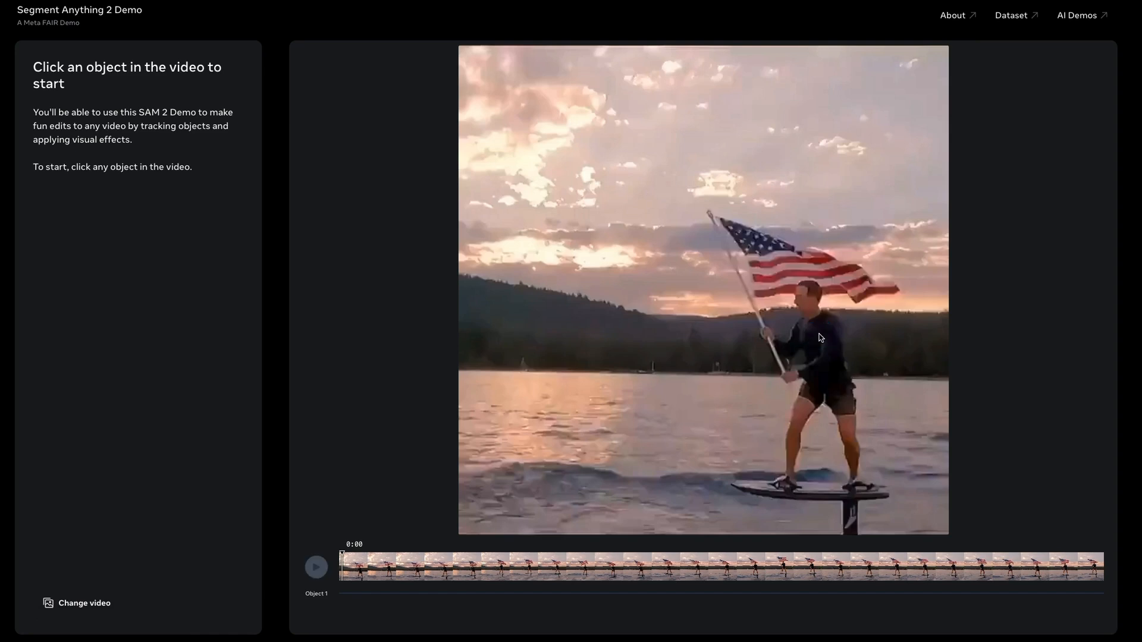
# Select the hydrofoil rider as Object 1, track him, and play back the result.
pyautogui.click(818, 335)
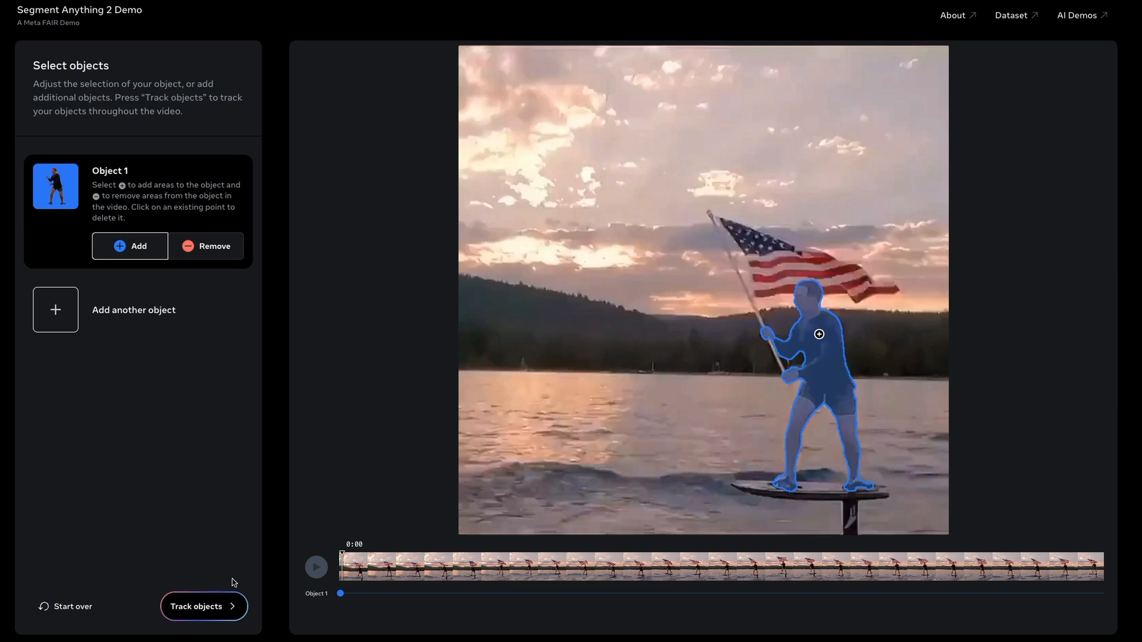
pyautogui.click(204, 606)
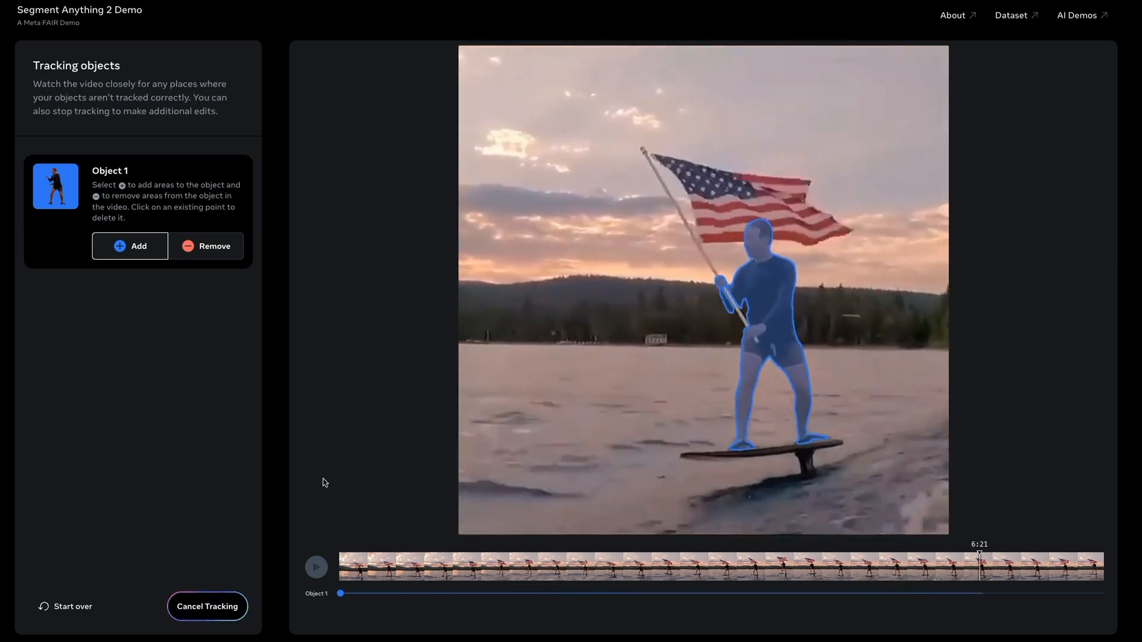
pyautogui.click(207, 606)
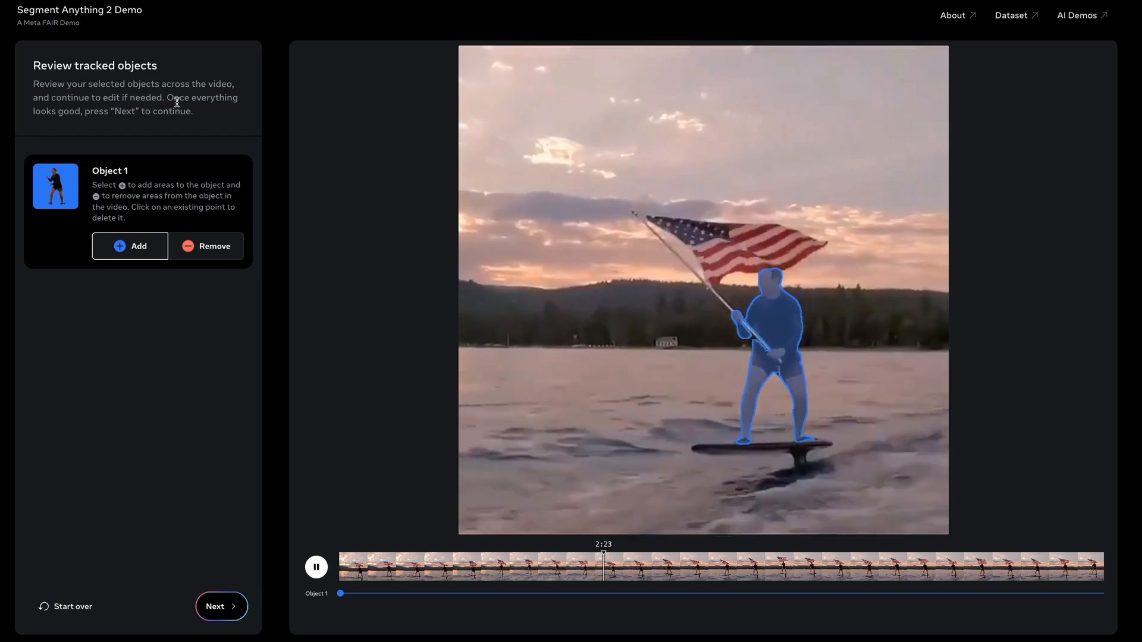
# Go to effects and apply Burst to the rider, trying another Burst variation.
pyautogui.click(221, 606)
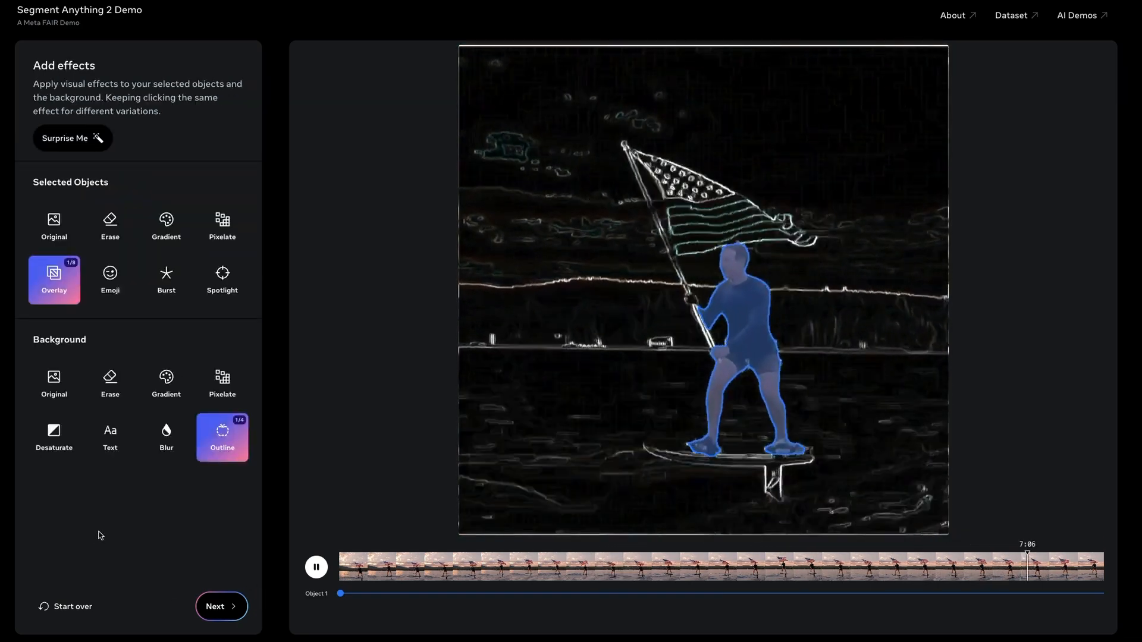
pyautogui.click(166, 278)
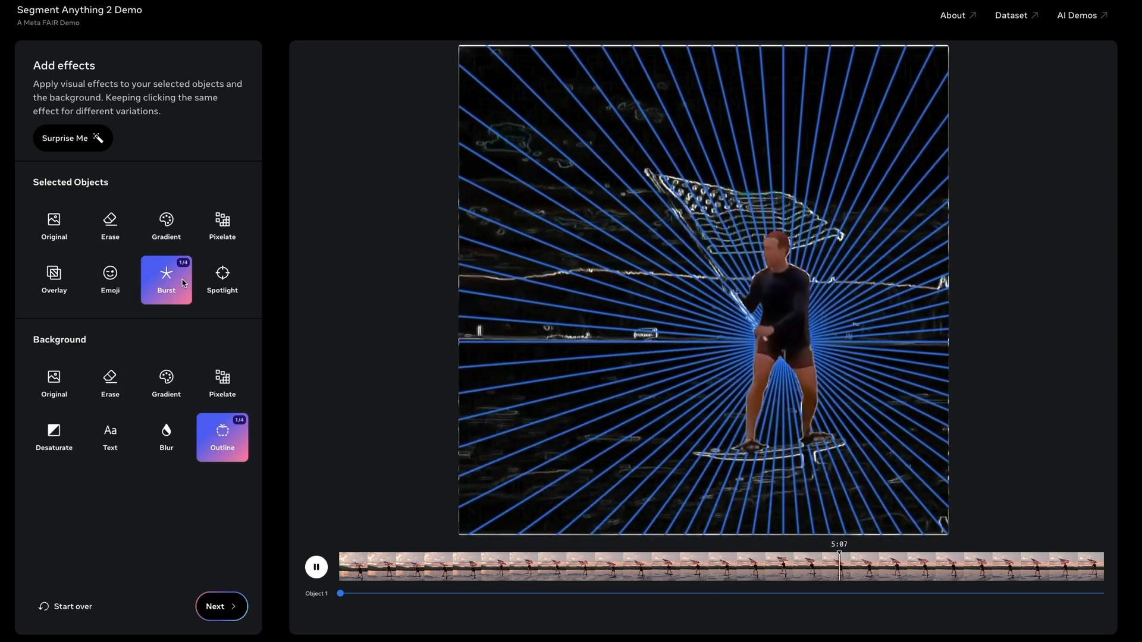
pyautogui.click(166, 280)
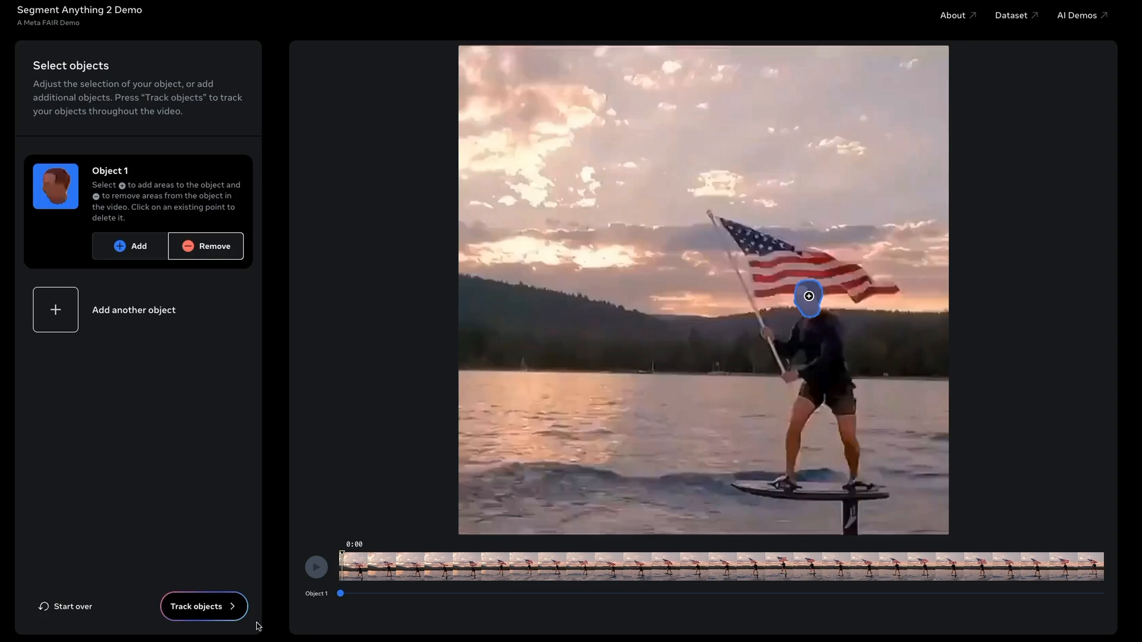
# Track the head-only selection of the rider through the clip.
pyautogui.click(204, 606)
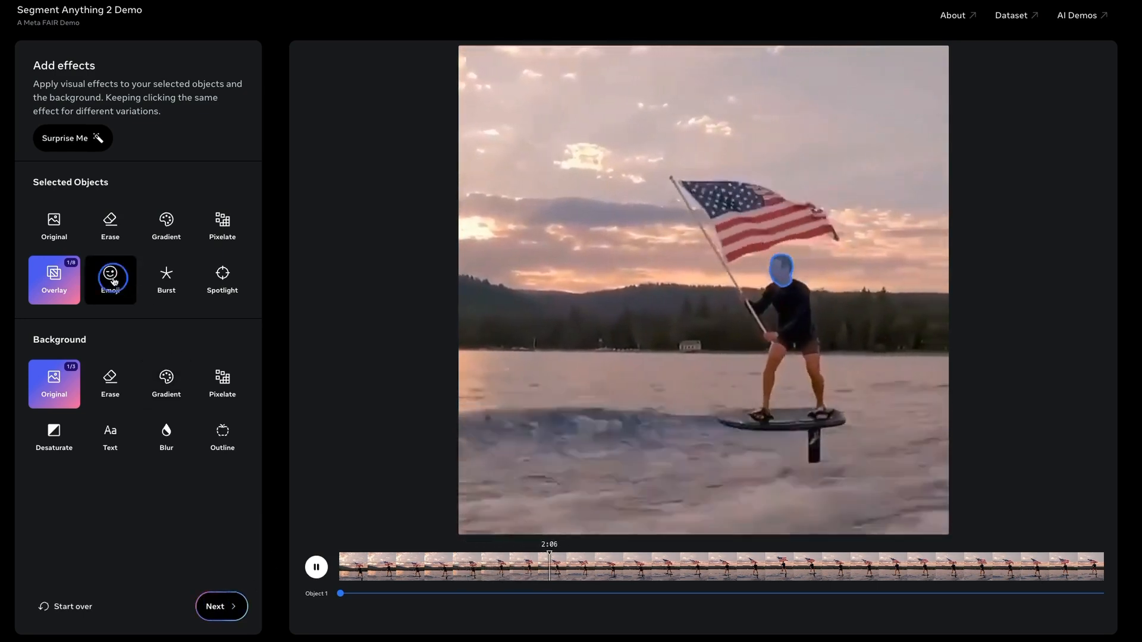
# Cover the surfer's head with an emoji and cycle through several different emoji faces.
pyautogui.click(110, 279)
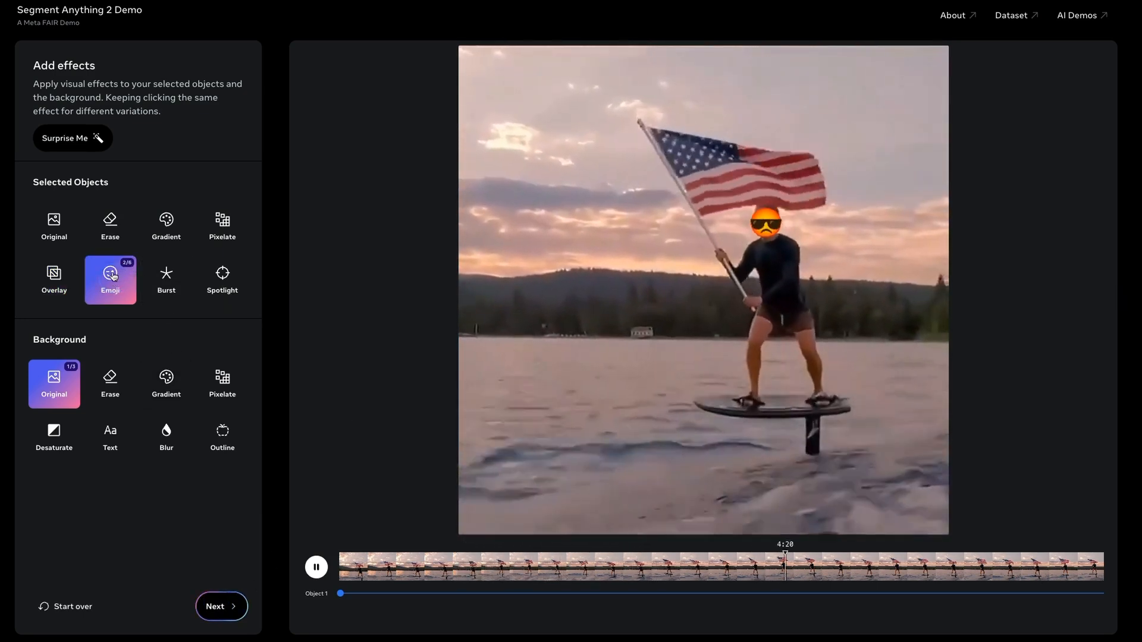
pyautogui.click(110, 280)
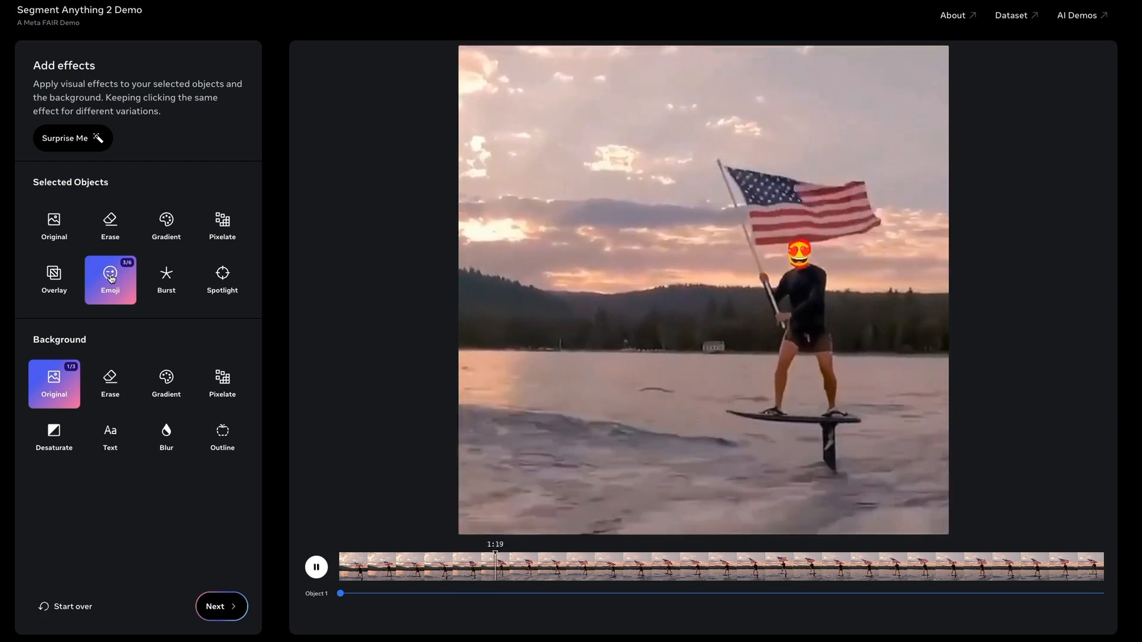
pyautogui.click(664, 563)
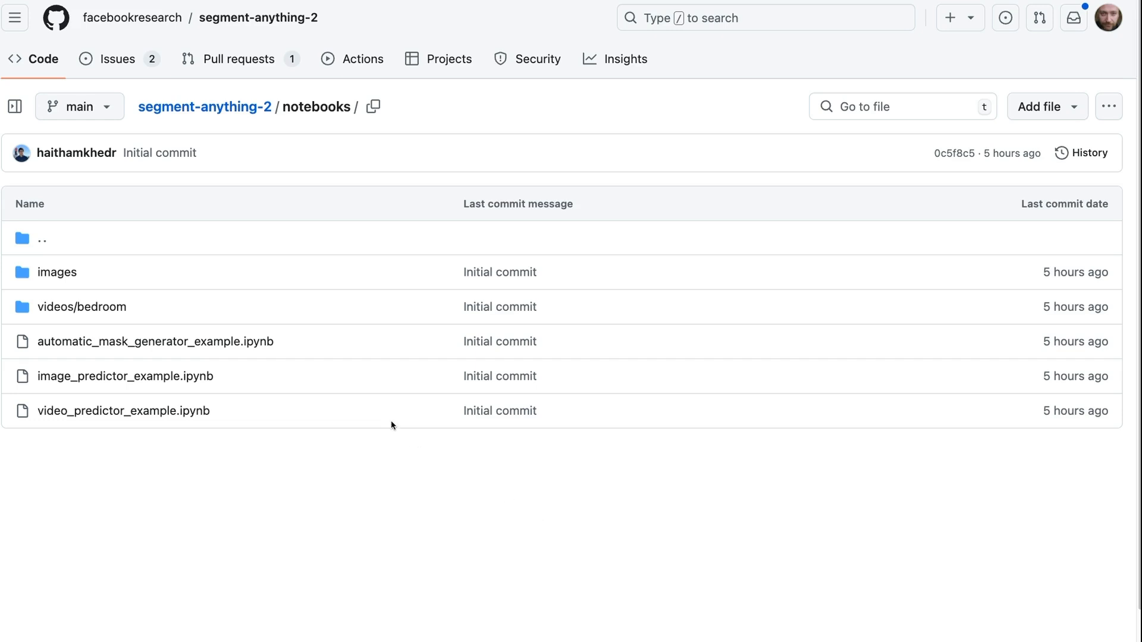
pyautogui.moveTo(370, 384)
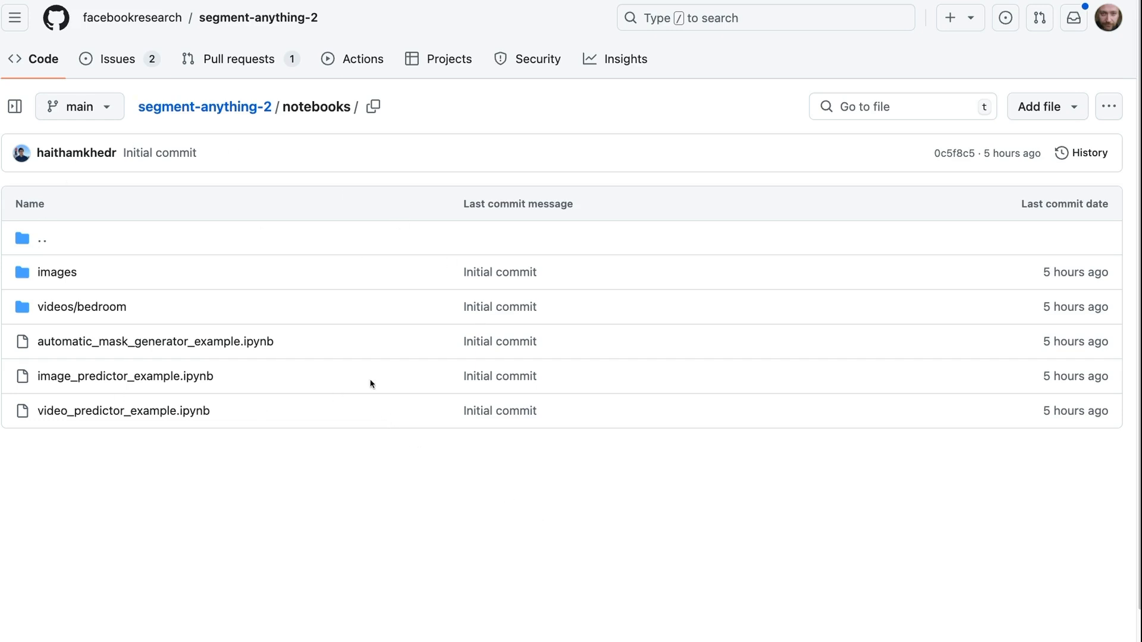
pyautogui.moveTo(557, 311)
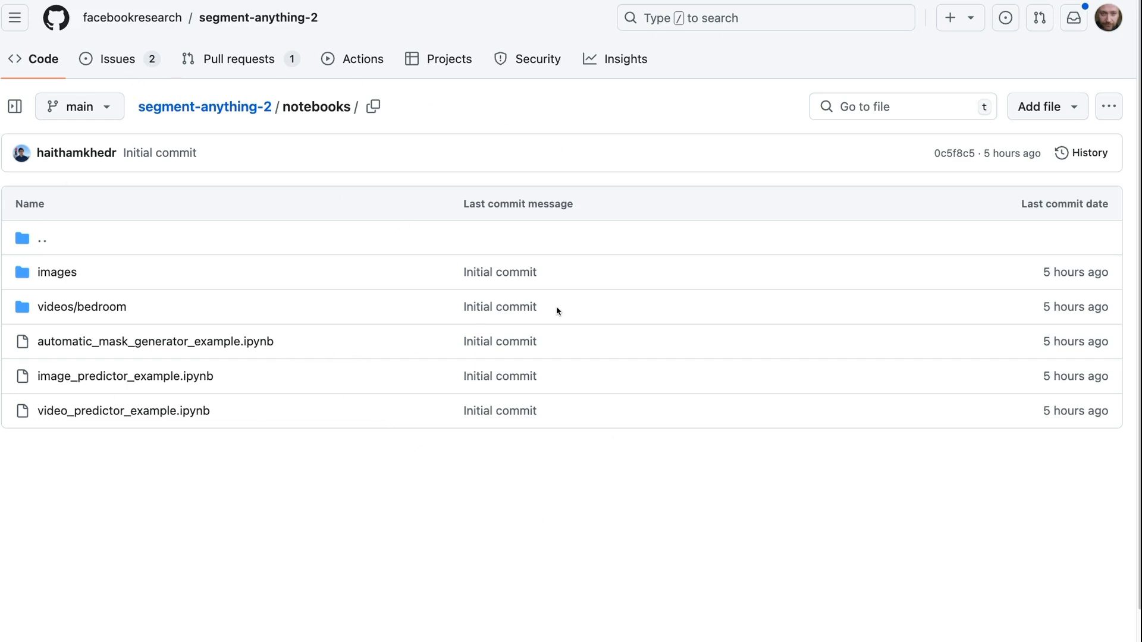
# Open automatic_mask_generator_example.ipynb and scroll through the rendered notebook.
pyautogui.click(154, 340)
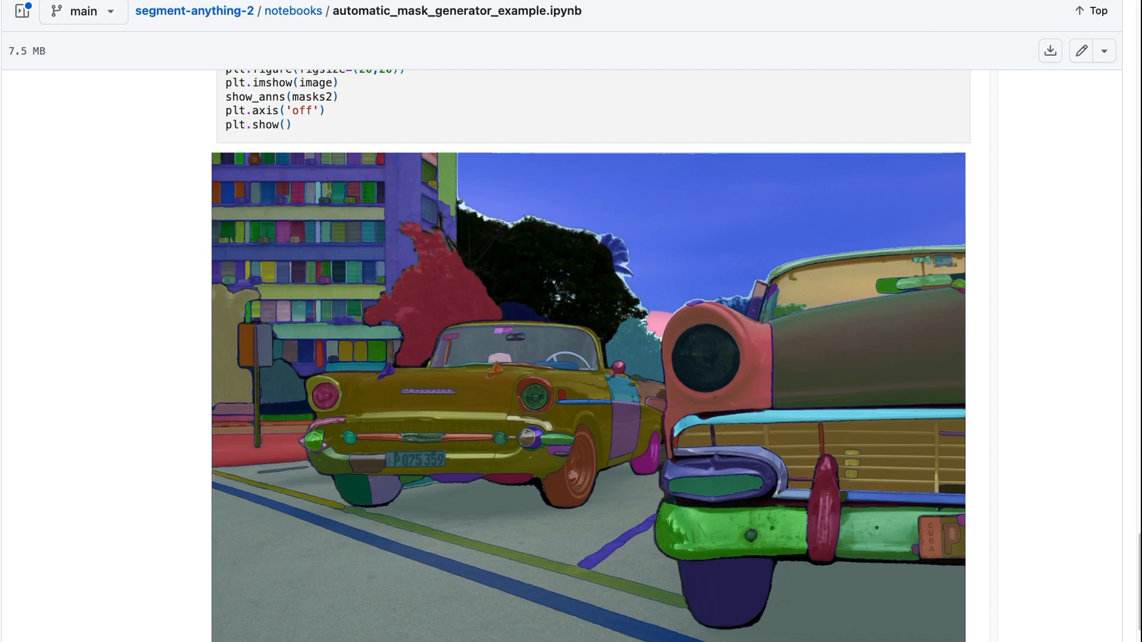
pyautogui.scroll(-3)
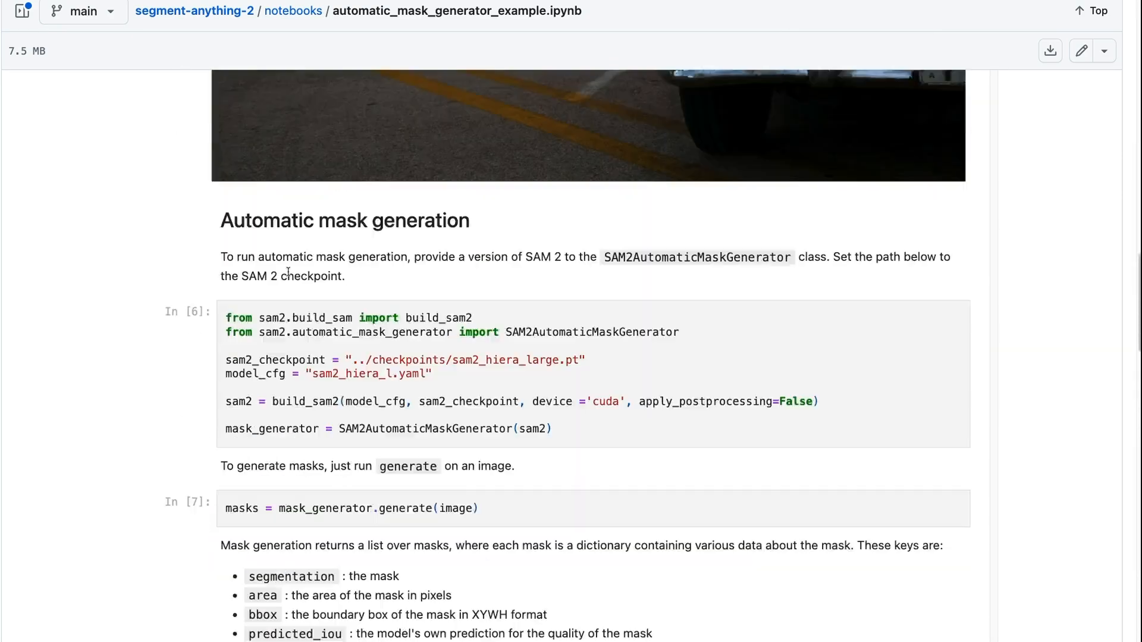
pyautogui.scroll(-3)
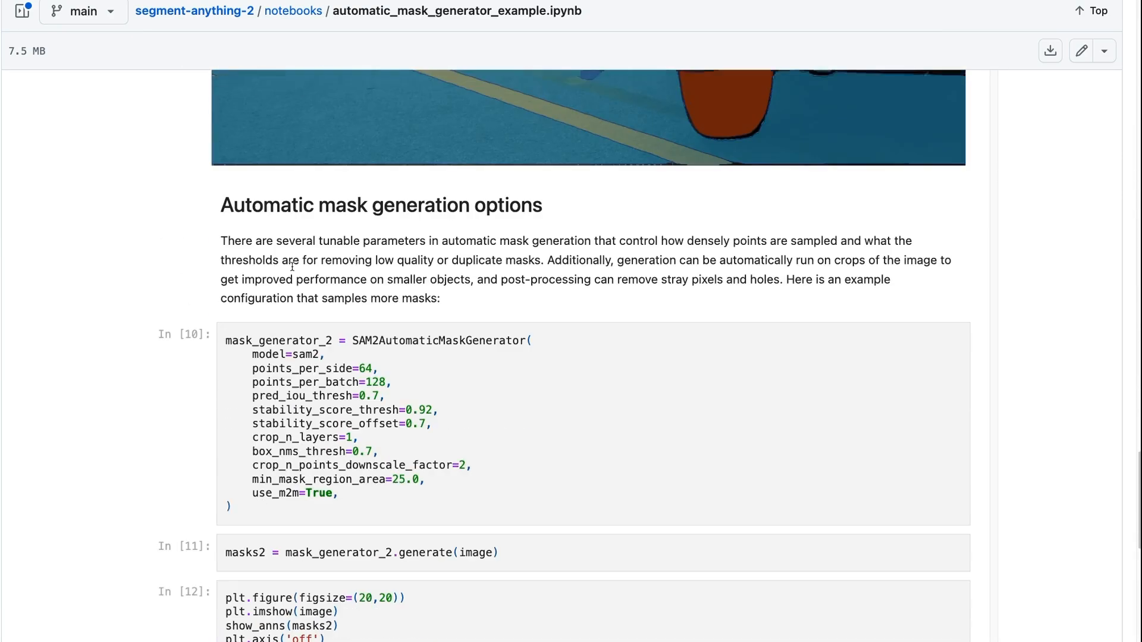
pyautogui.scroll(-3)
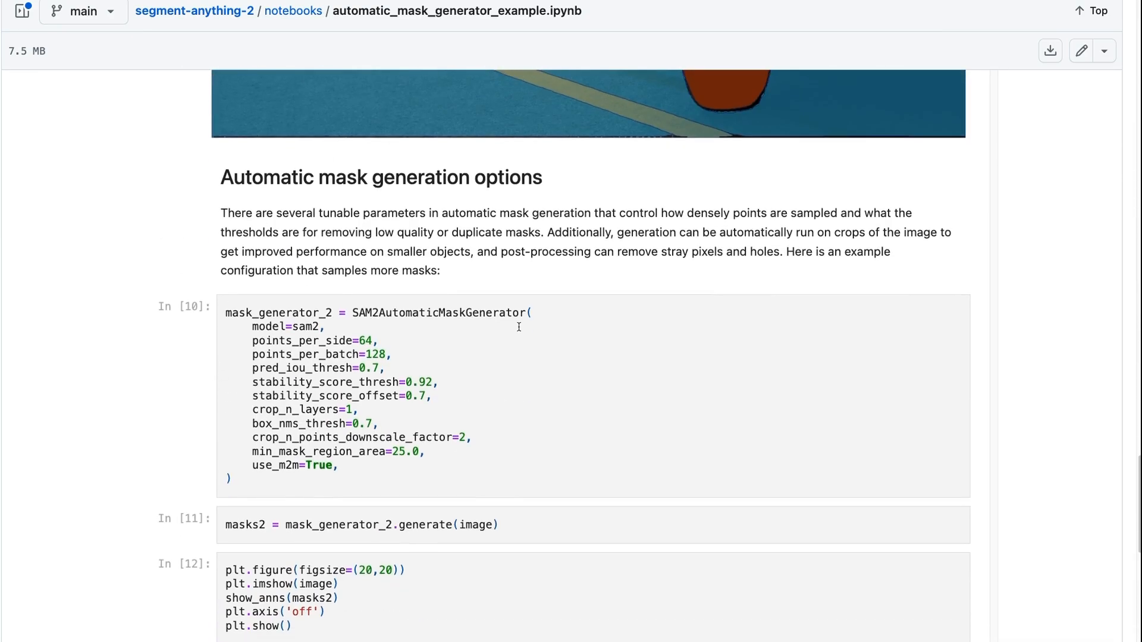
pyautogui.scroll(-3)
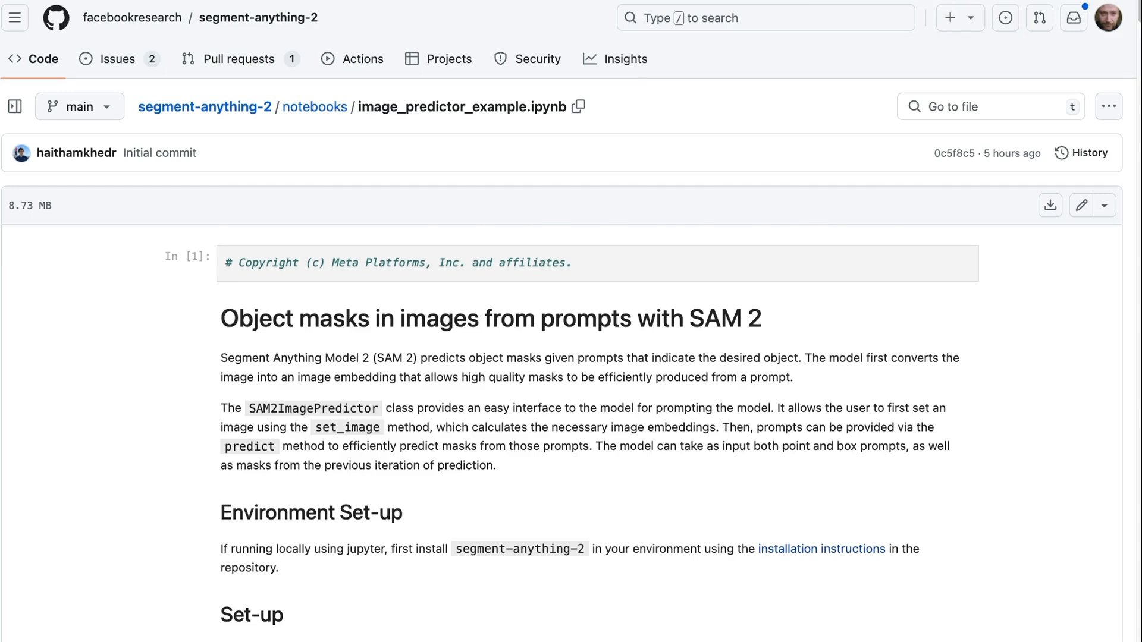
# Scroll image_predictor_example to the In [10] plot with a green star on the truck window.
pyautogui.scroll(-3)
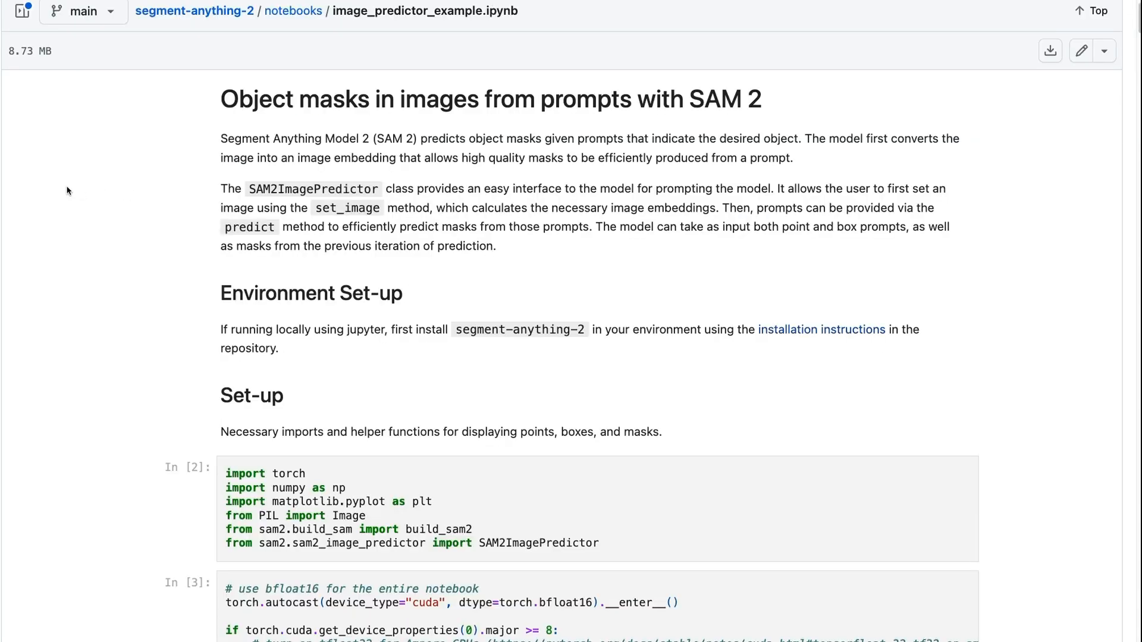
pyautogui.scroll(-3)
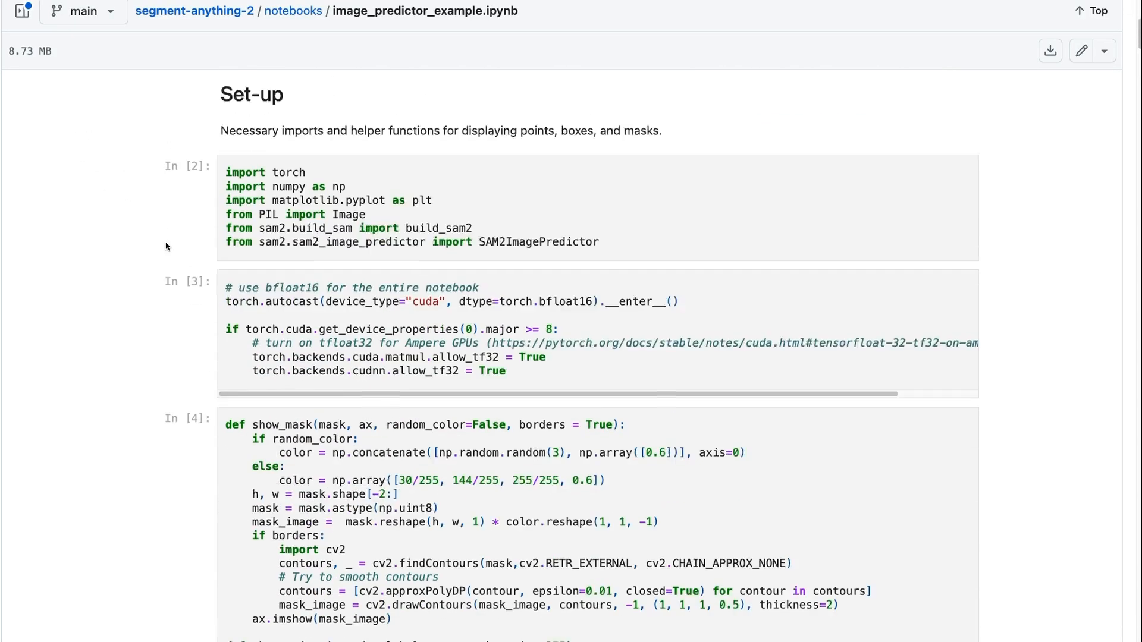
pyautogui.scroll(-3)
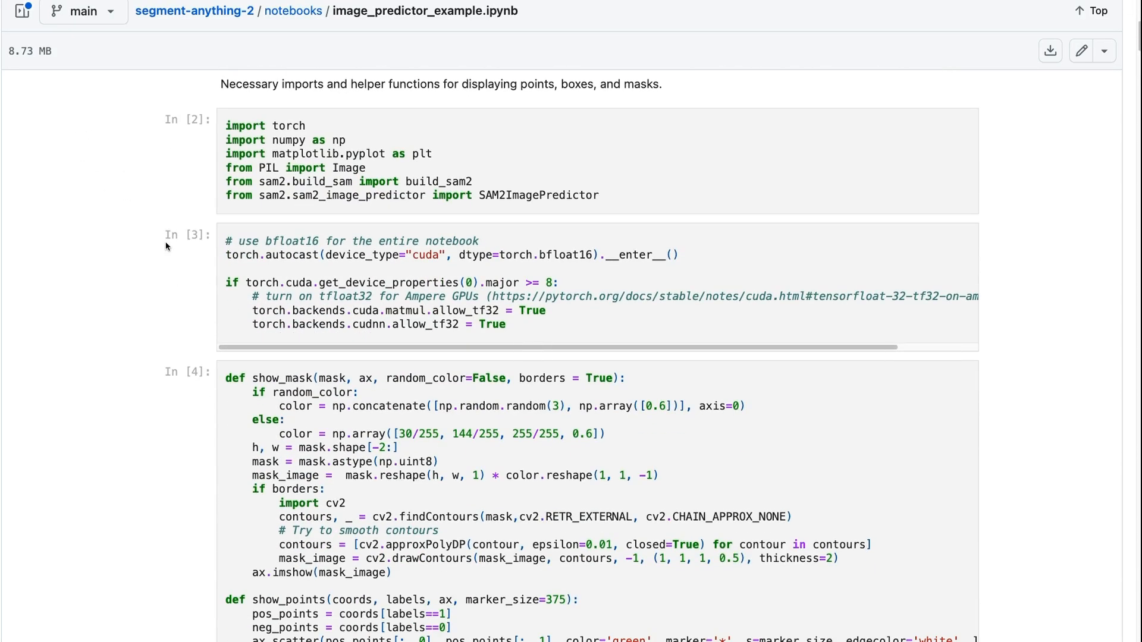
pyautogui.scroll(-3)
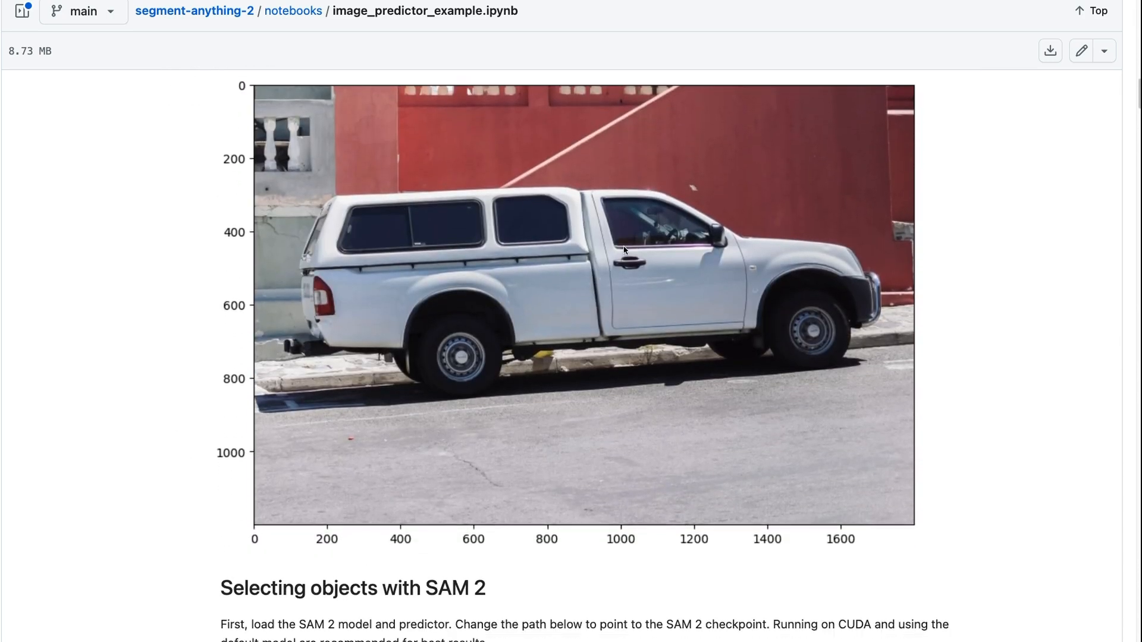
pyautogui.moveTo(242, 513)
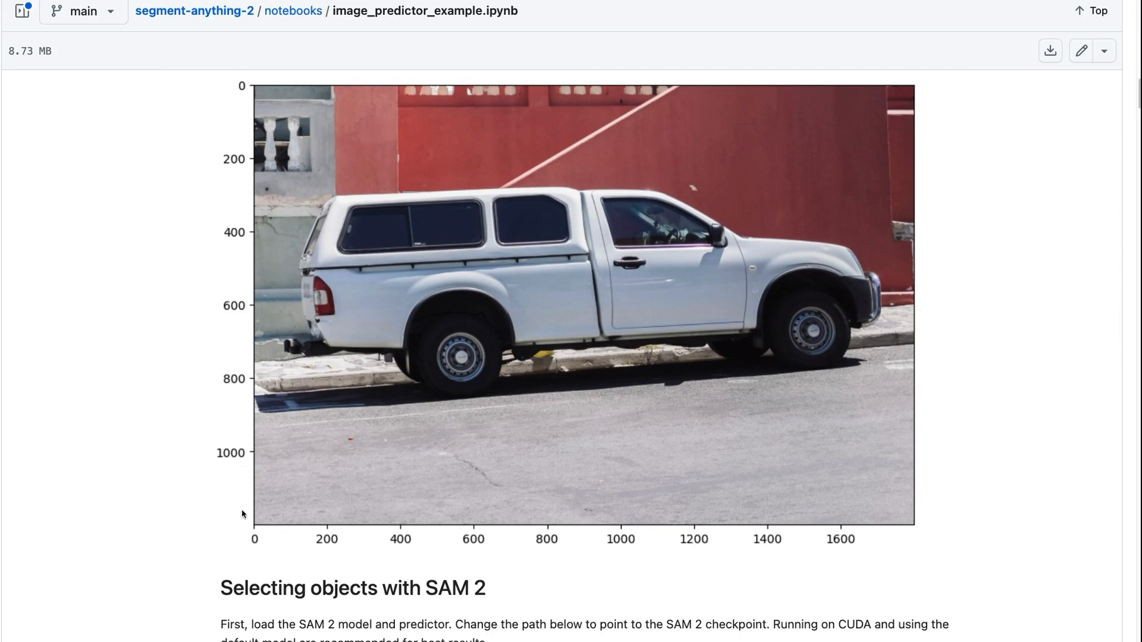
pyautogui.scroll(-3)
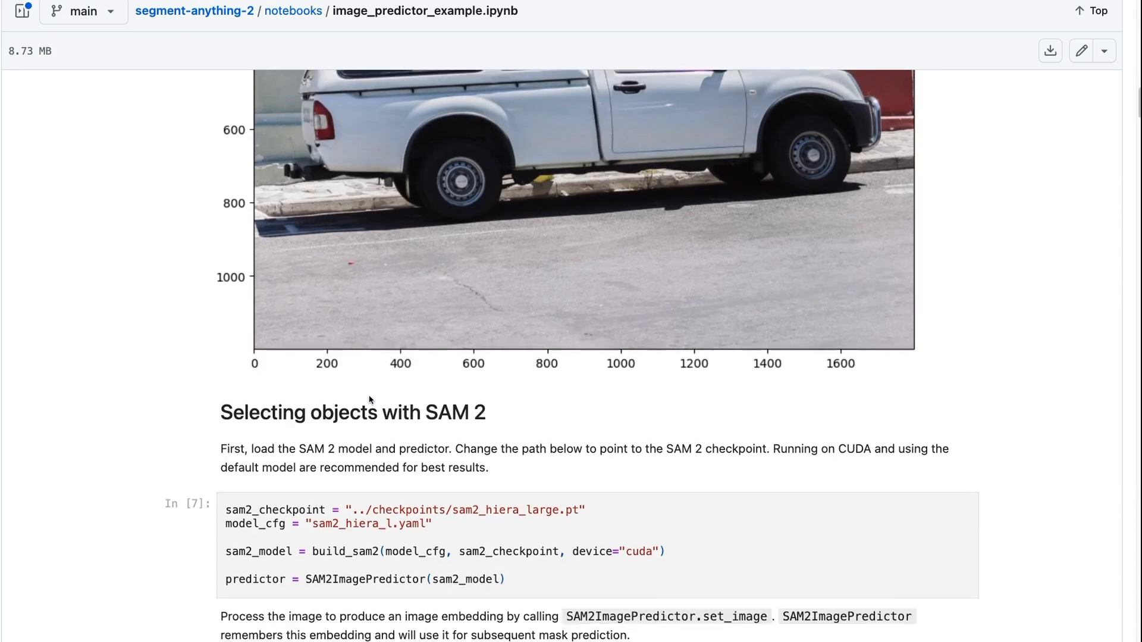
pyautogui.scroll(-3)
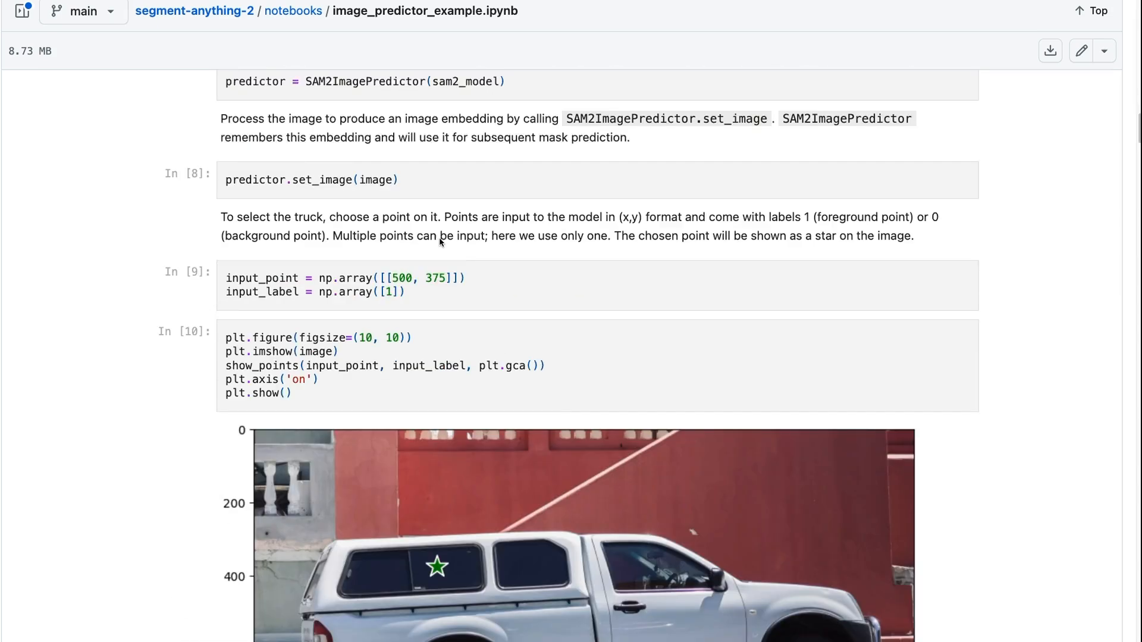
pyautogui.scroll(-3)
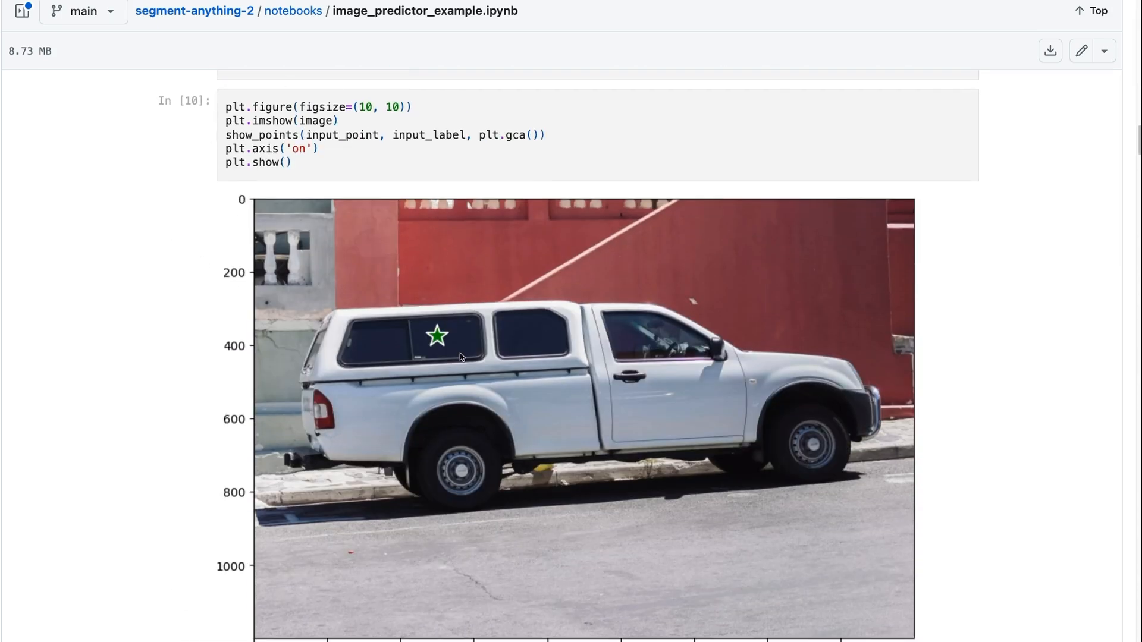
pyautogui.moveTo(458, 326)
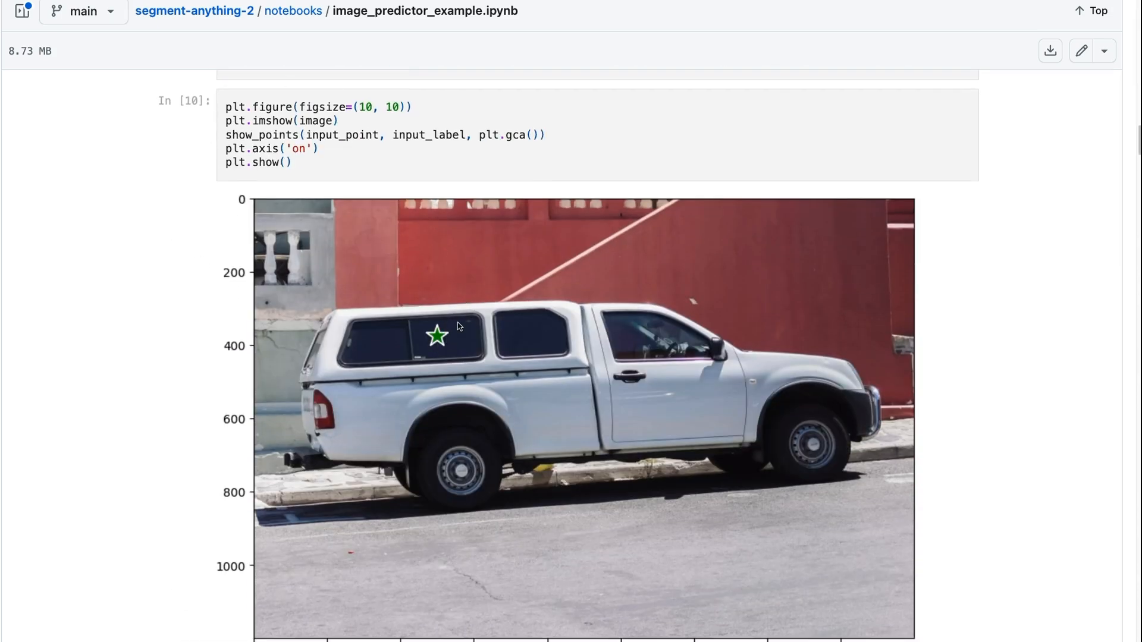
# Scroll past Mask 1 and Mask 2 to the whole-truck Mask 3, Score 0.138.
pyautogui.scroll(-3)
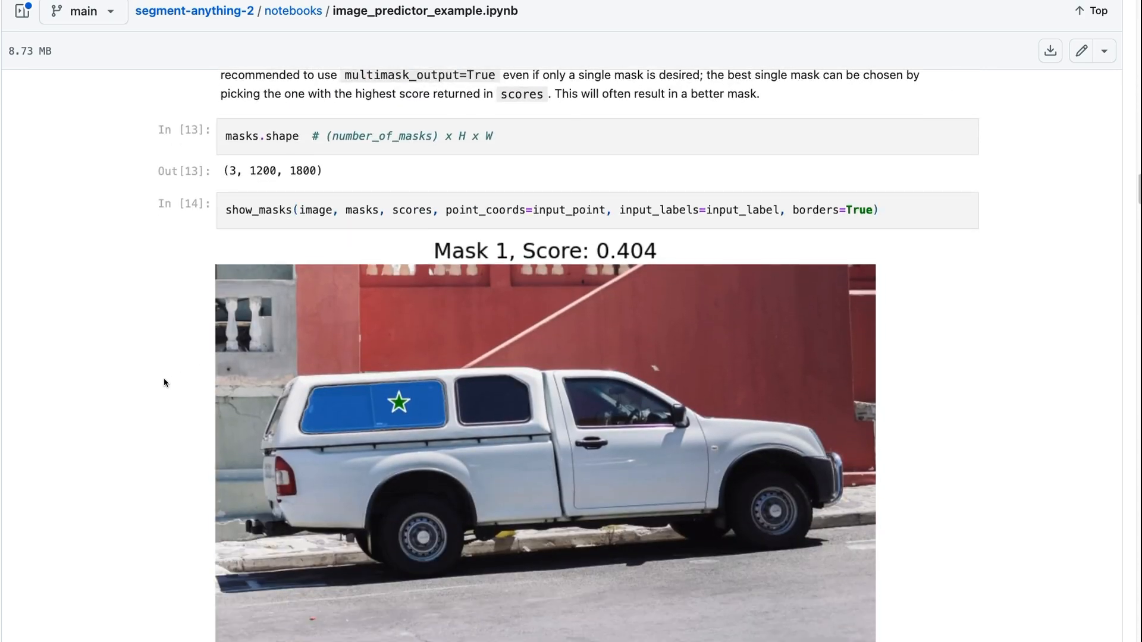
pyautogui.scroll(-3)
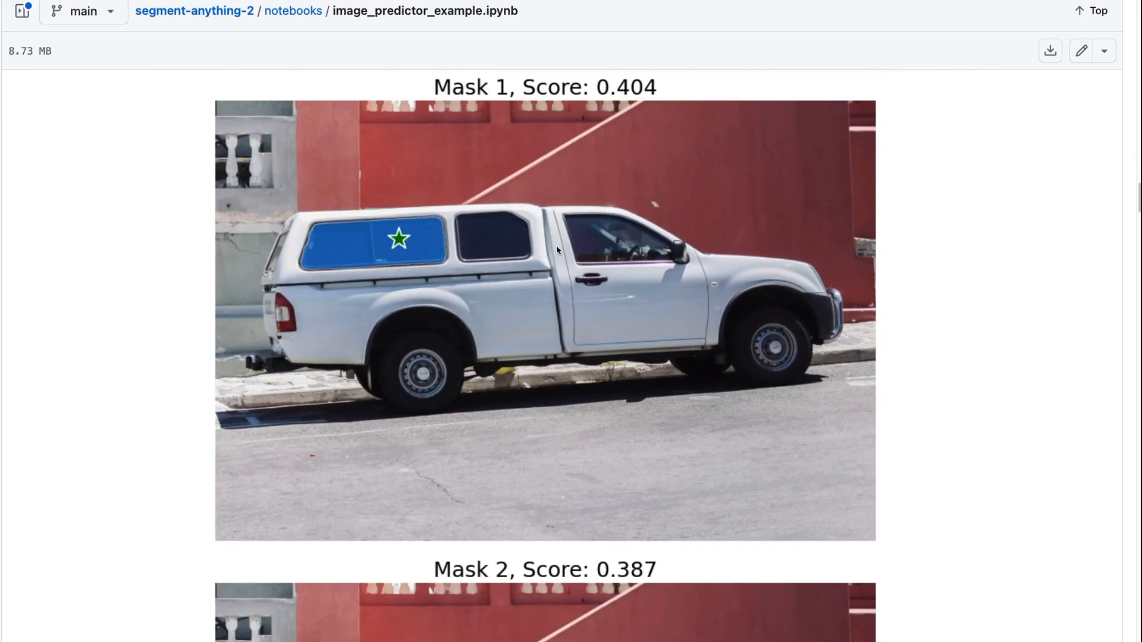
pyautogui.moveTo(360, 228)
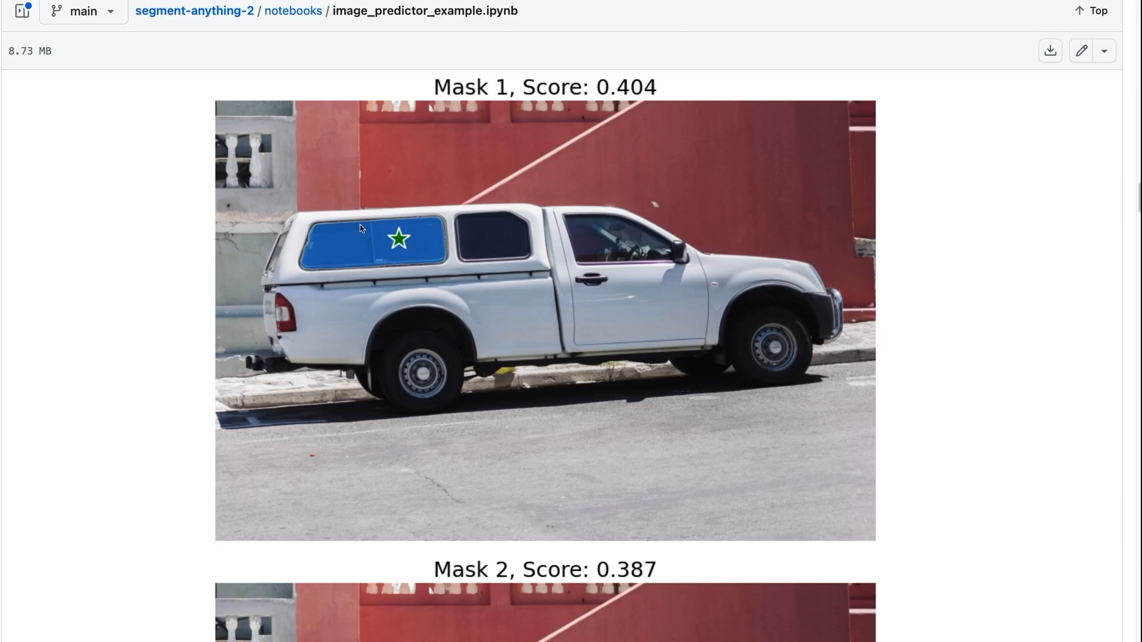
pyautogui.scroll(-3)
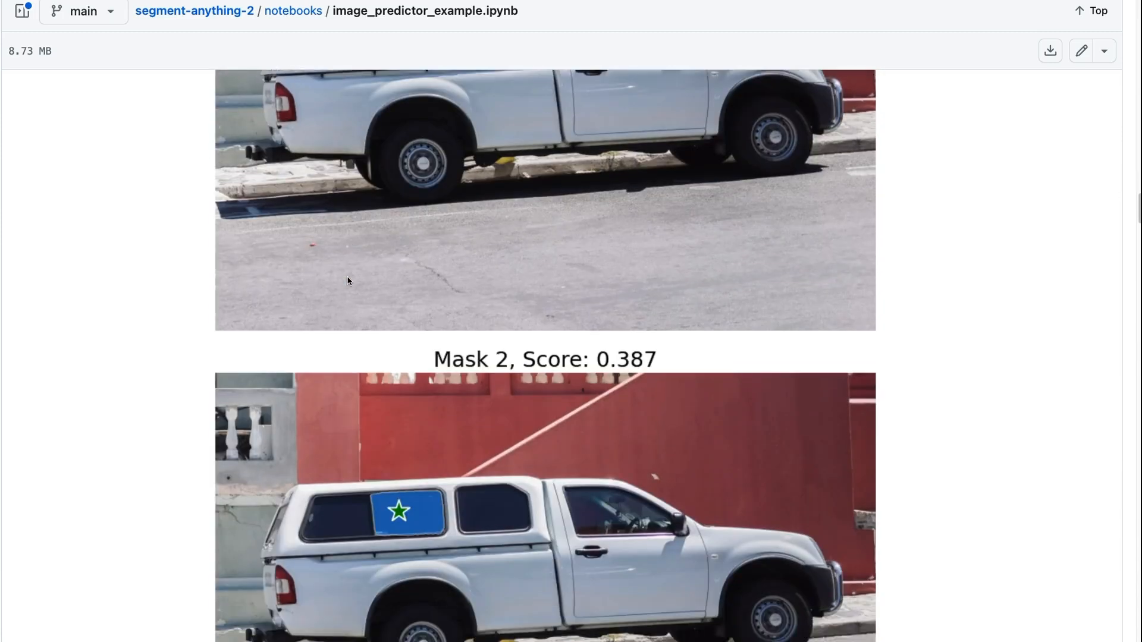
pyautogui.scroll(-3)
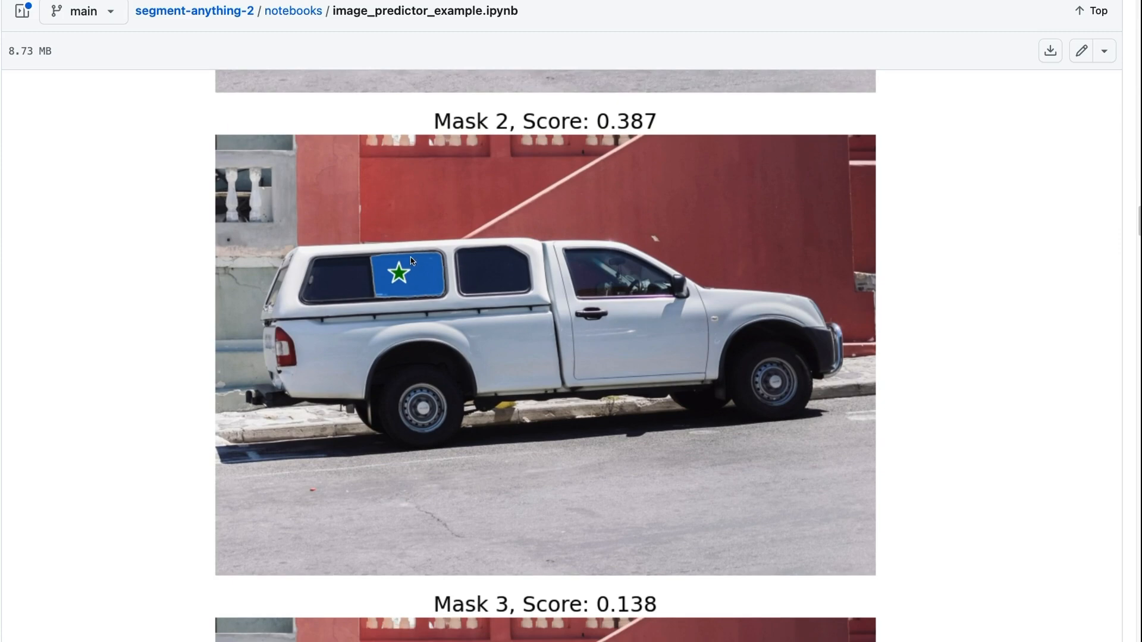
pyautogui.scroll(-3)
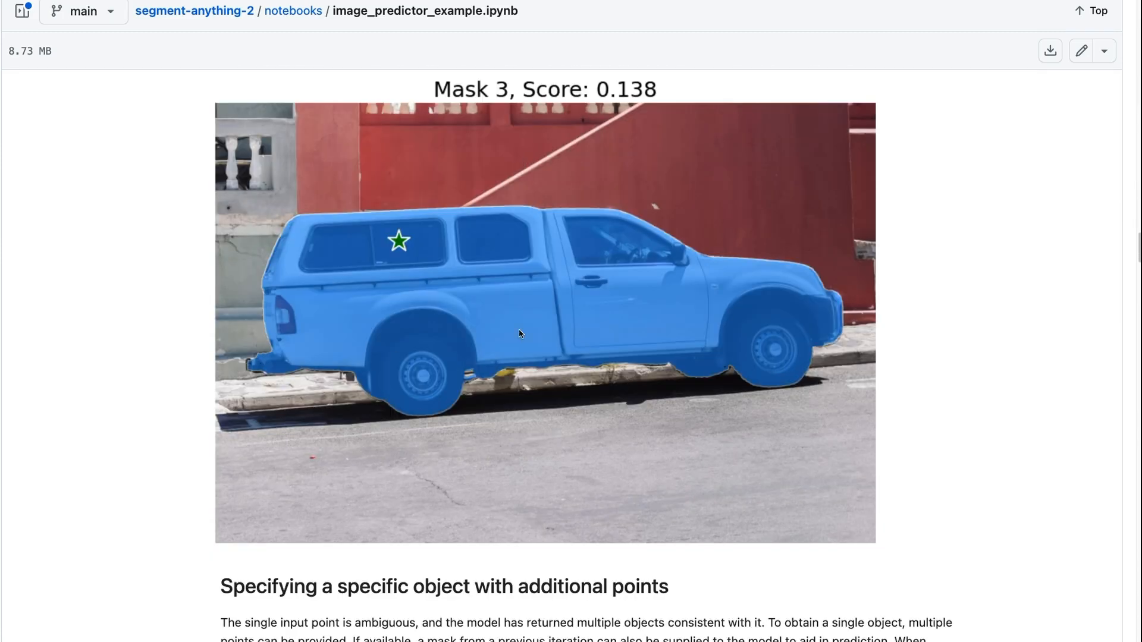
pyautogui.scroll(-3)
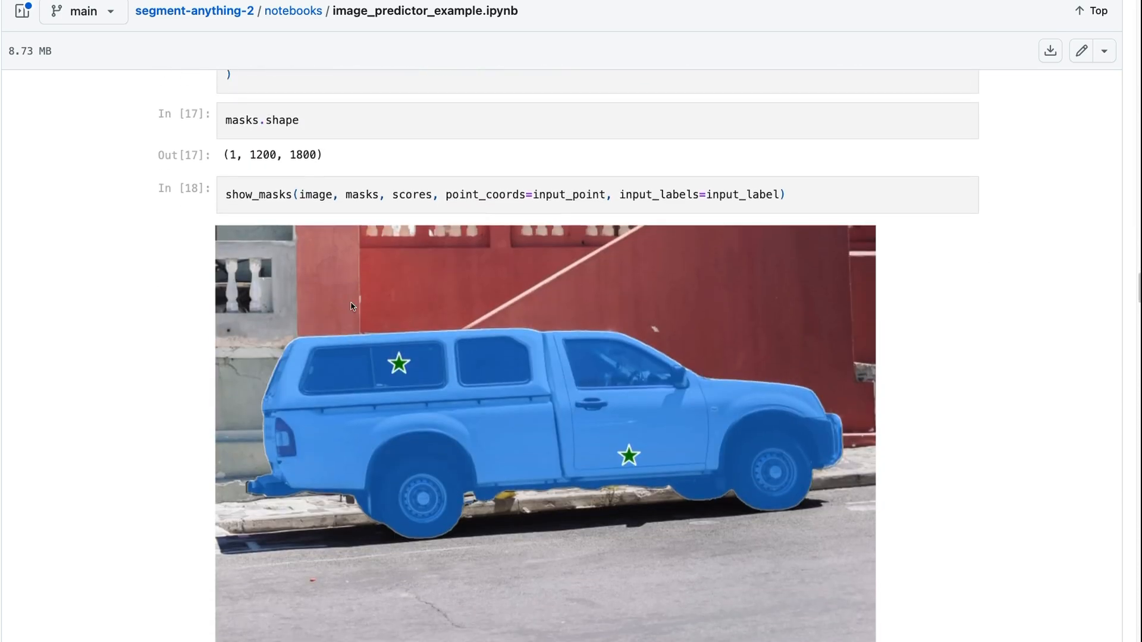
pyautogui.moveTo(408, 211)
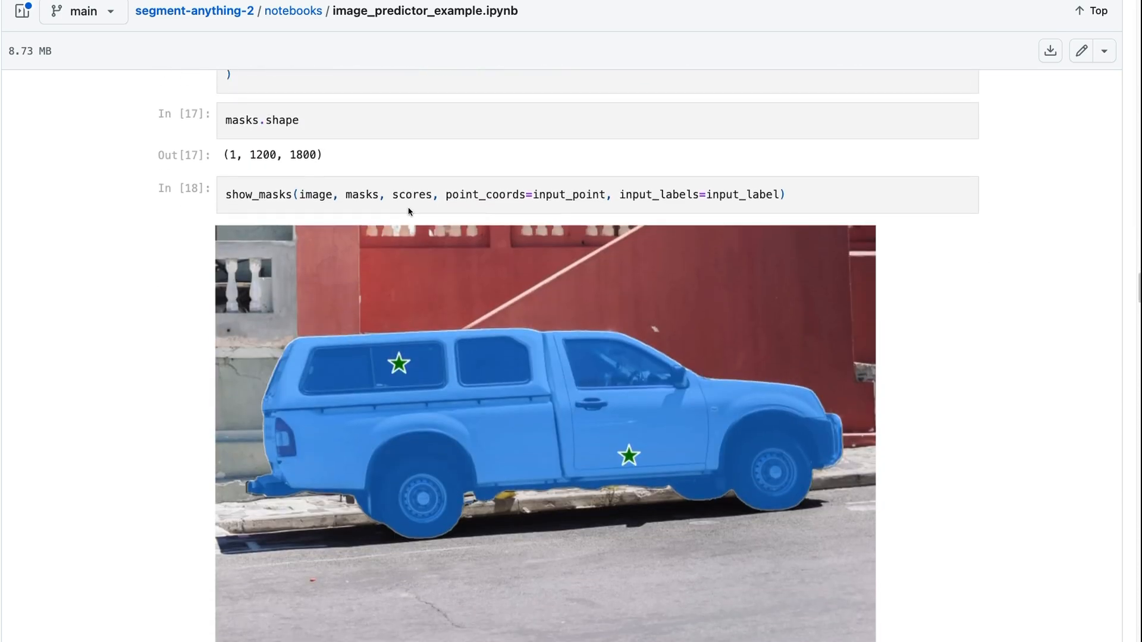
pyautogui.moveTo(703, 414)
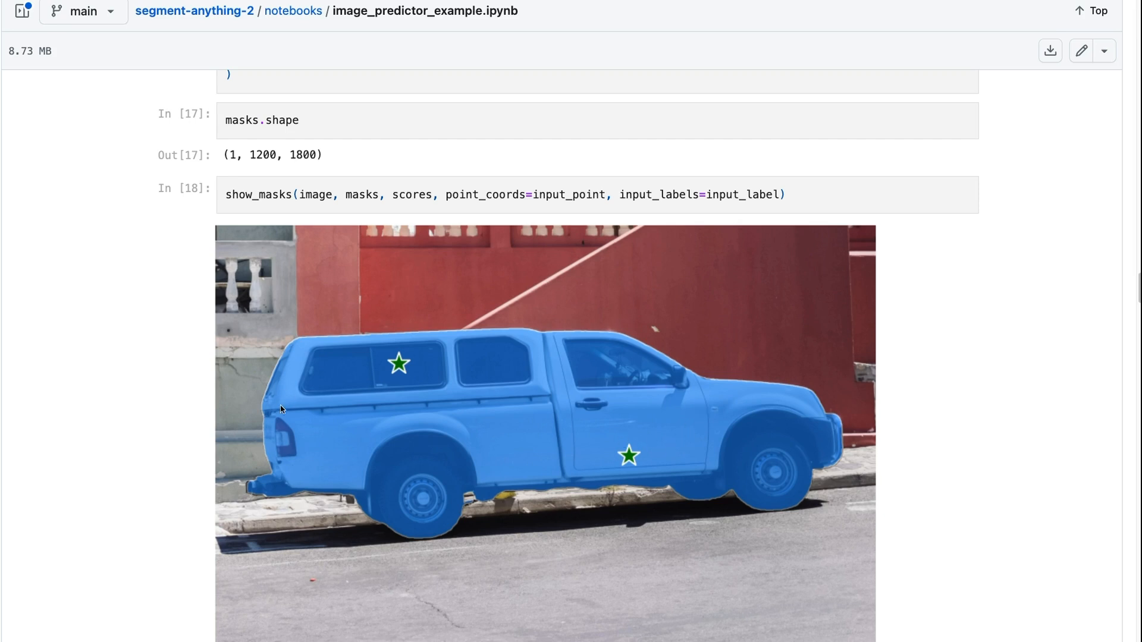
# Scroll to the In [18] two-star truck mask and the In [19] background-point cell.
pyautogui.scroll(-3)
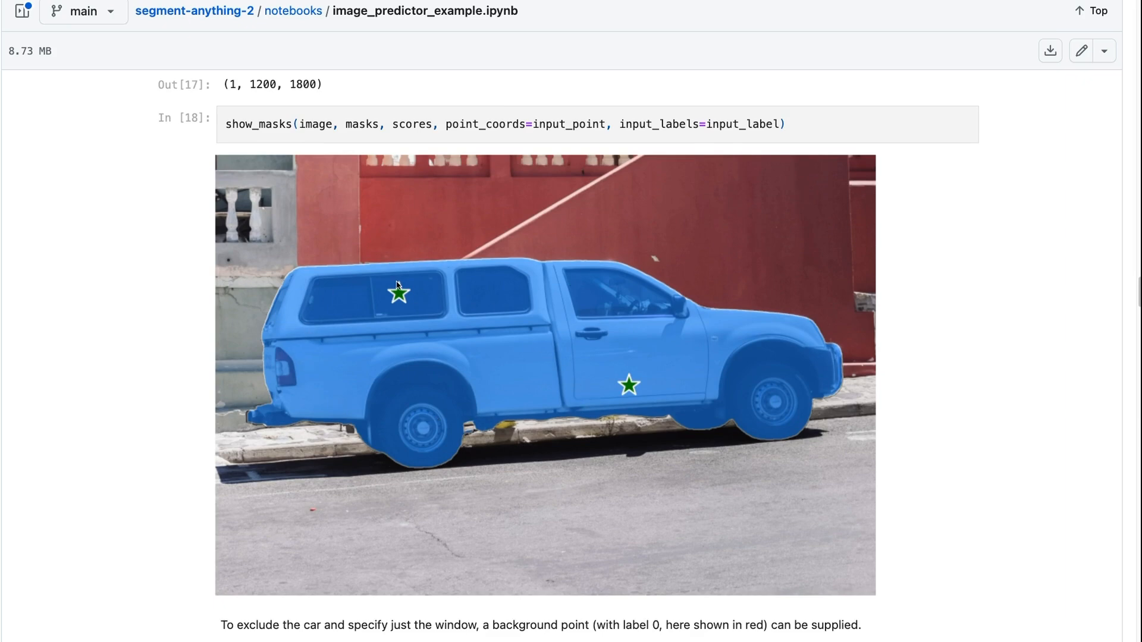
pyautogui.moveTo(435, 399)
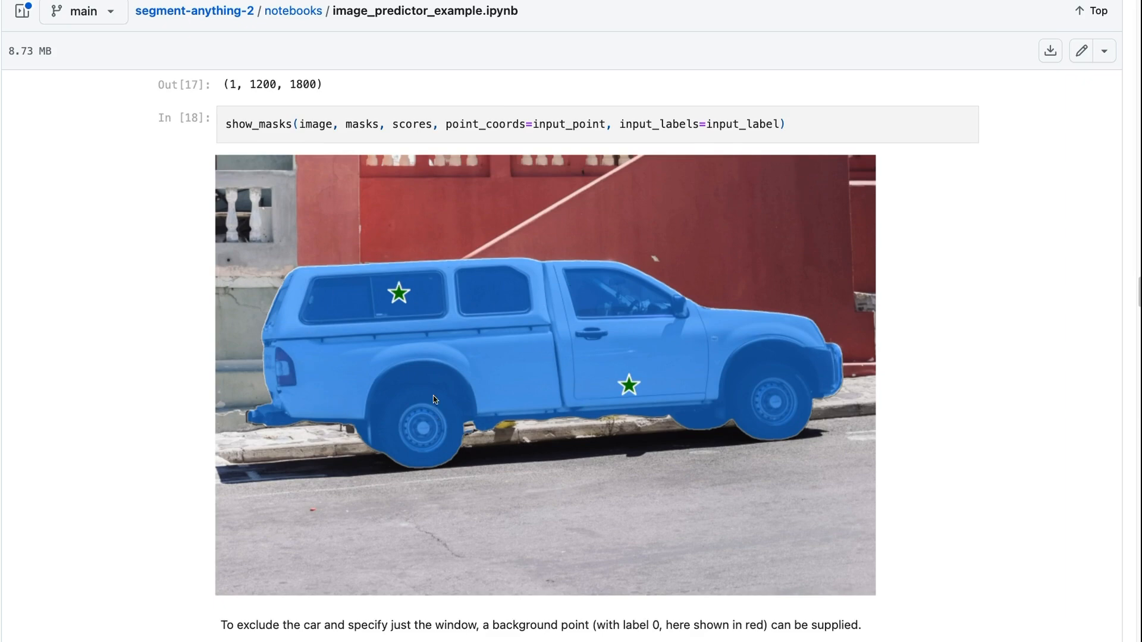
pyautogui.moveTo(539, 426)
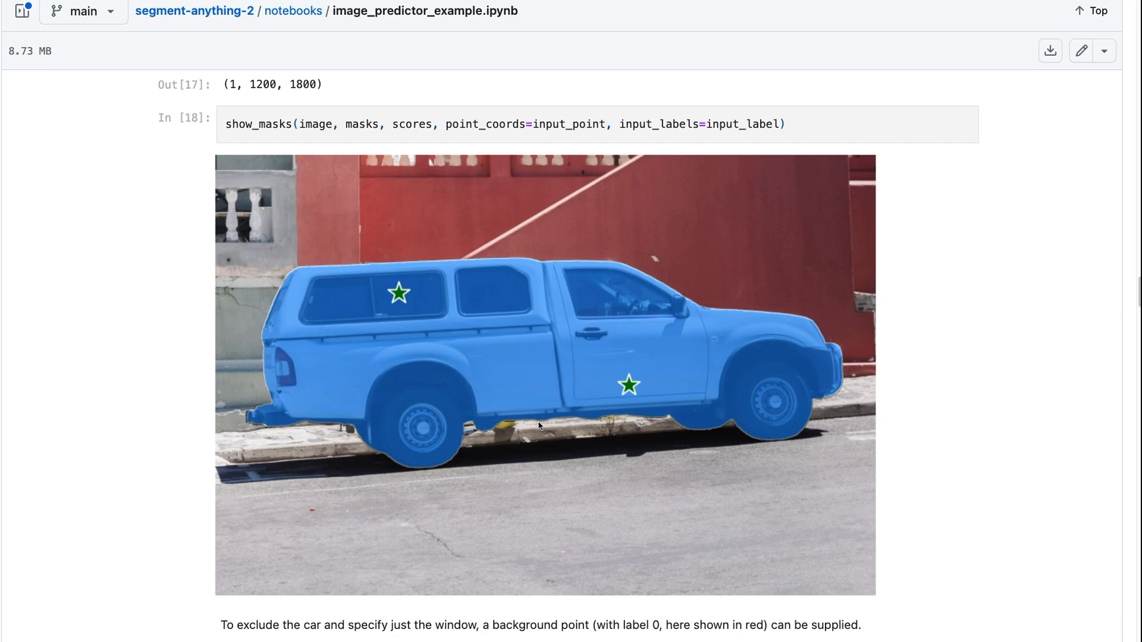
pyautogui.moveTo(226, 423)
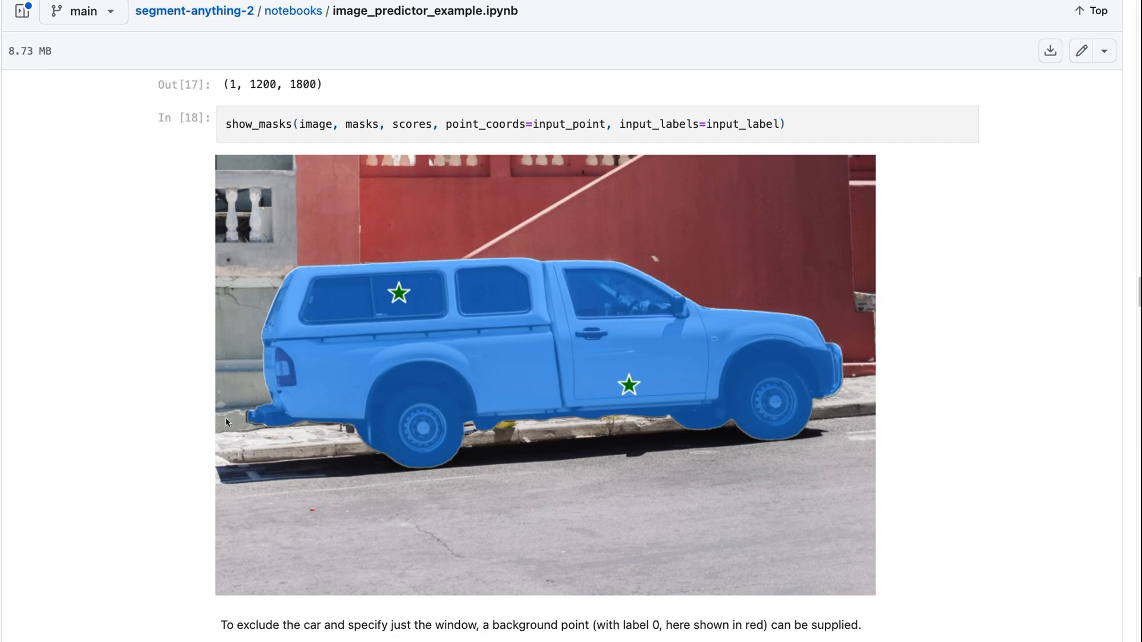
pyautogui.scroll(-3)
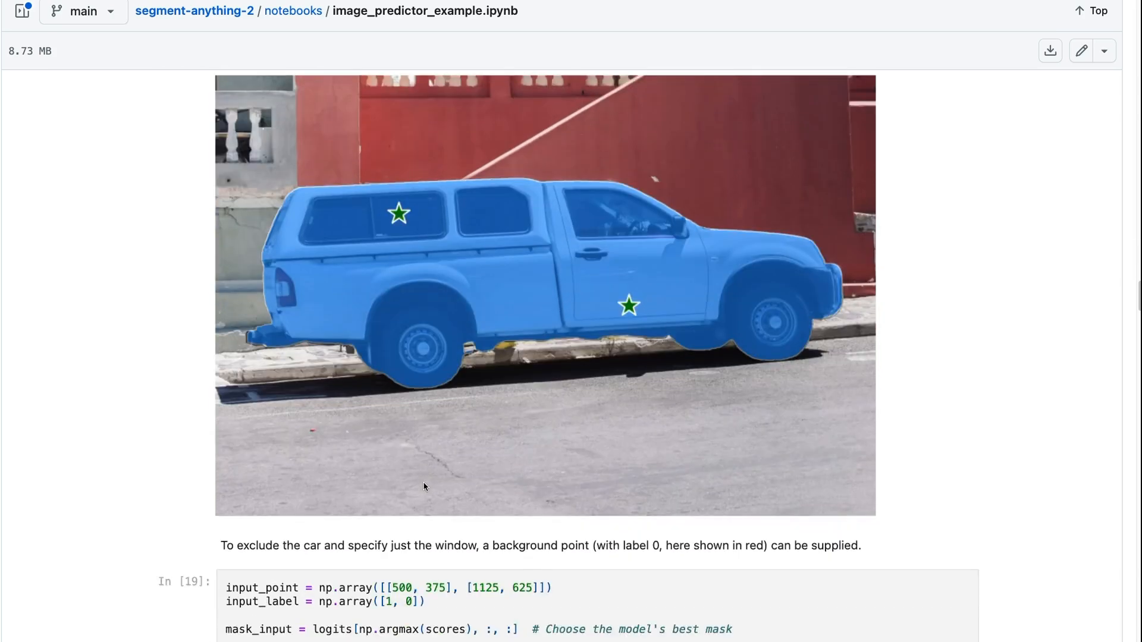
# Scroll to the In [21] window-only mask and the 'Specifying a specific object with a box' heading.
pyautogui.scroll(-3)
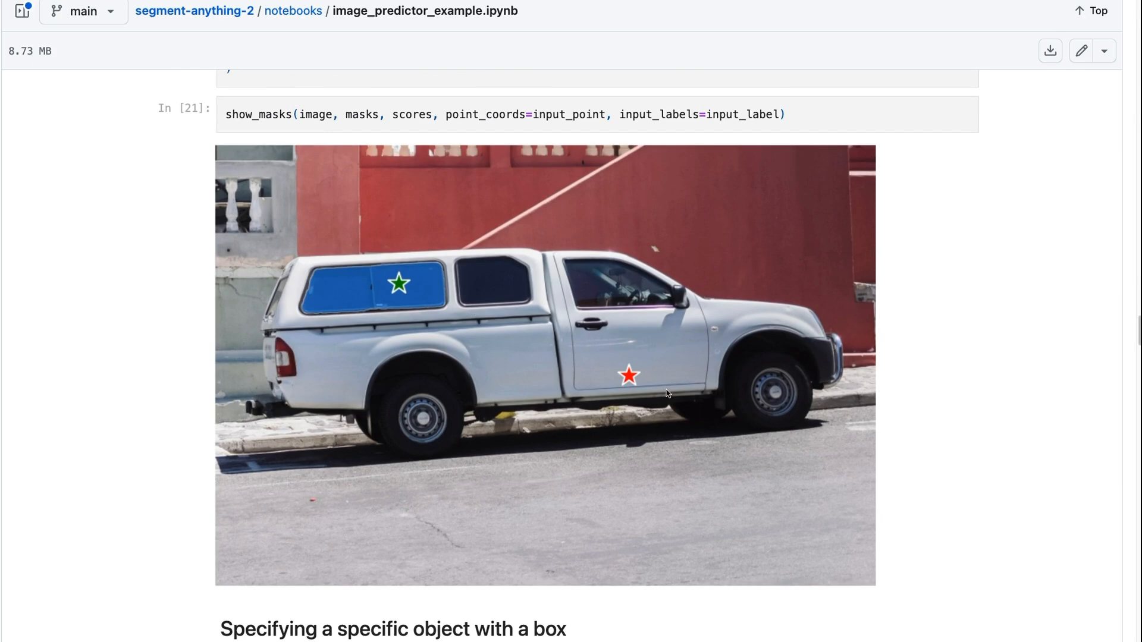
pyautogui.scroll(-3)
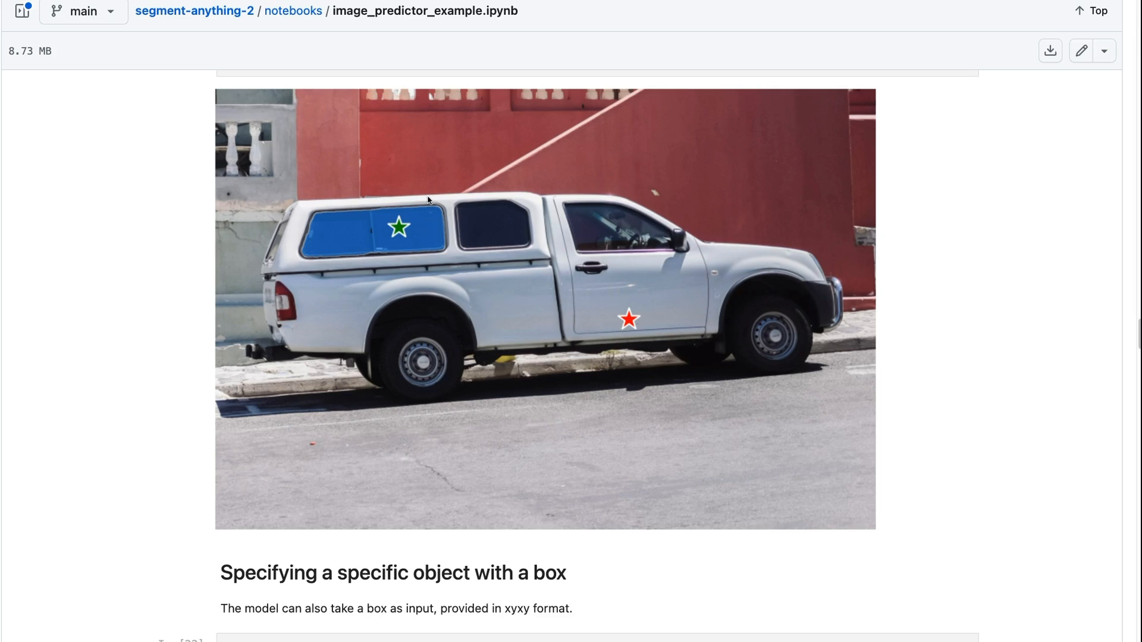
pyautogui.moveTo(373, 186)
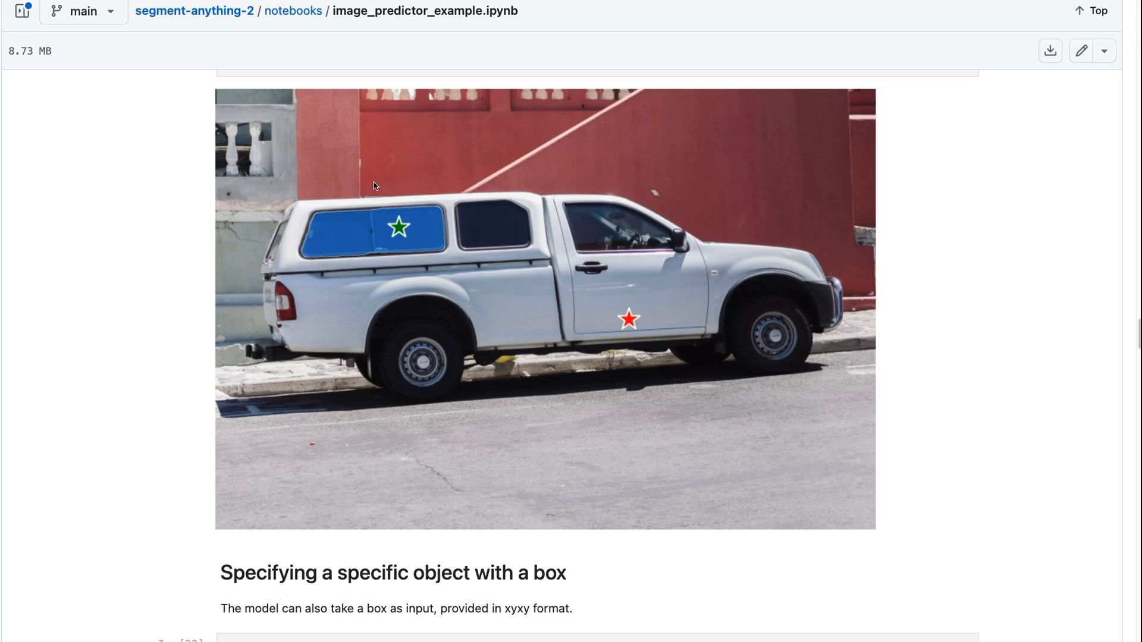
# Scroll to the show_masks output combining input_box and input_point on the truck's rear wheel.
pyautogui.scroll(-3)
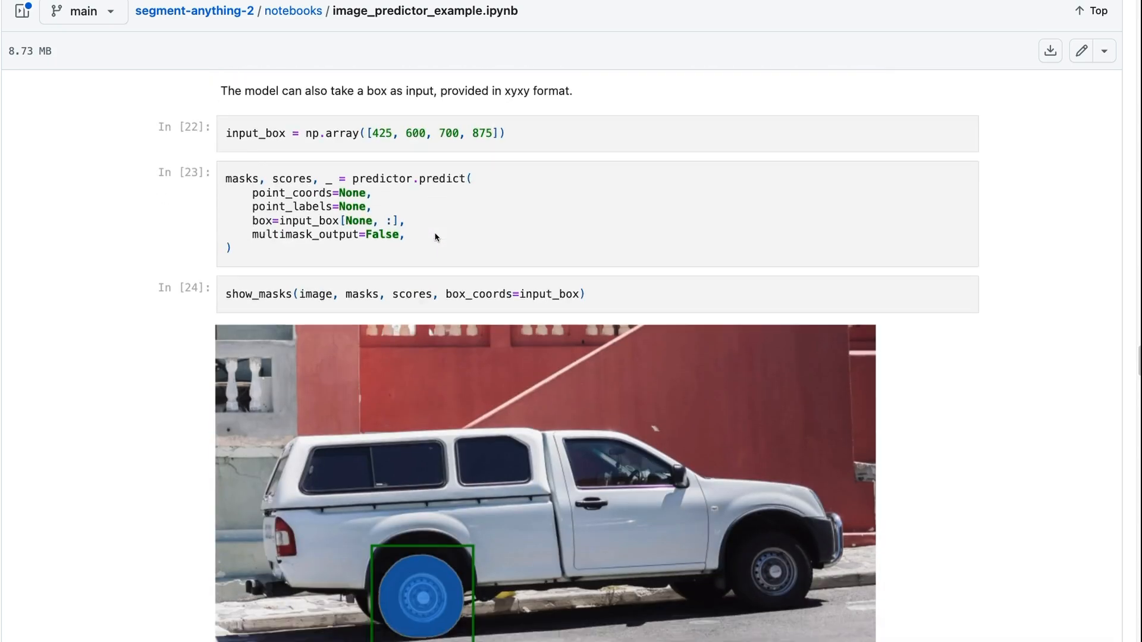
pyautogui.scroll(-3)
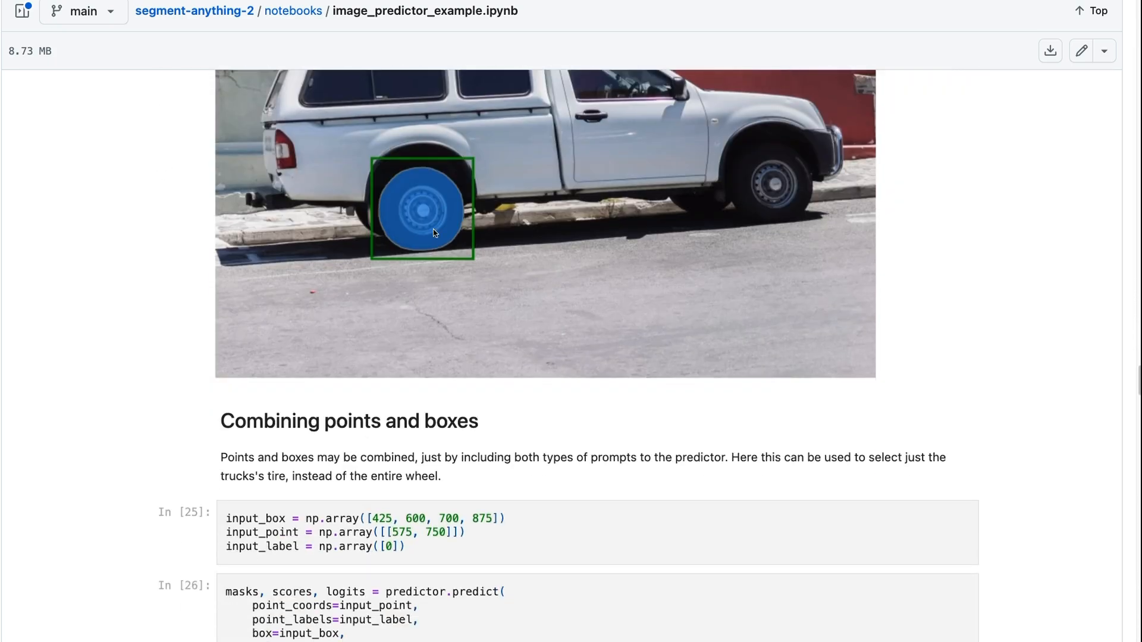
pyautogui.scroll(-3)
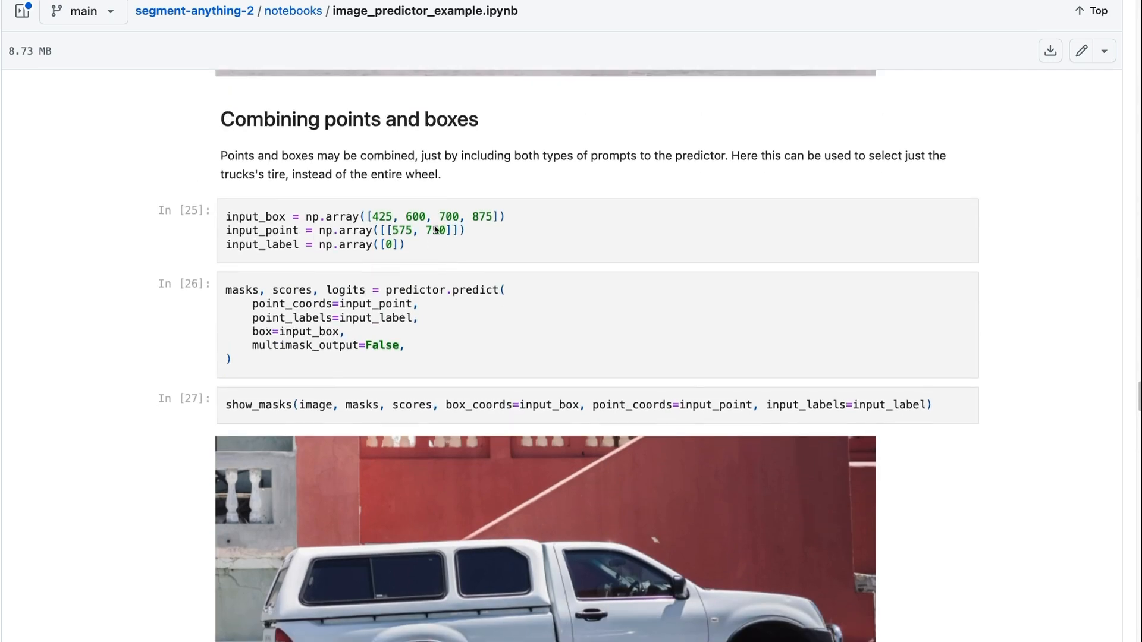
pyautogui.scroll(-3)
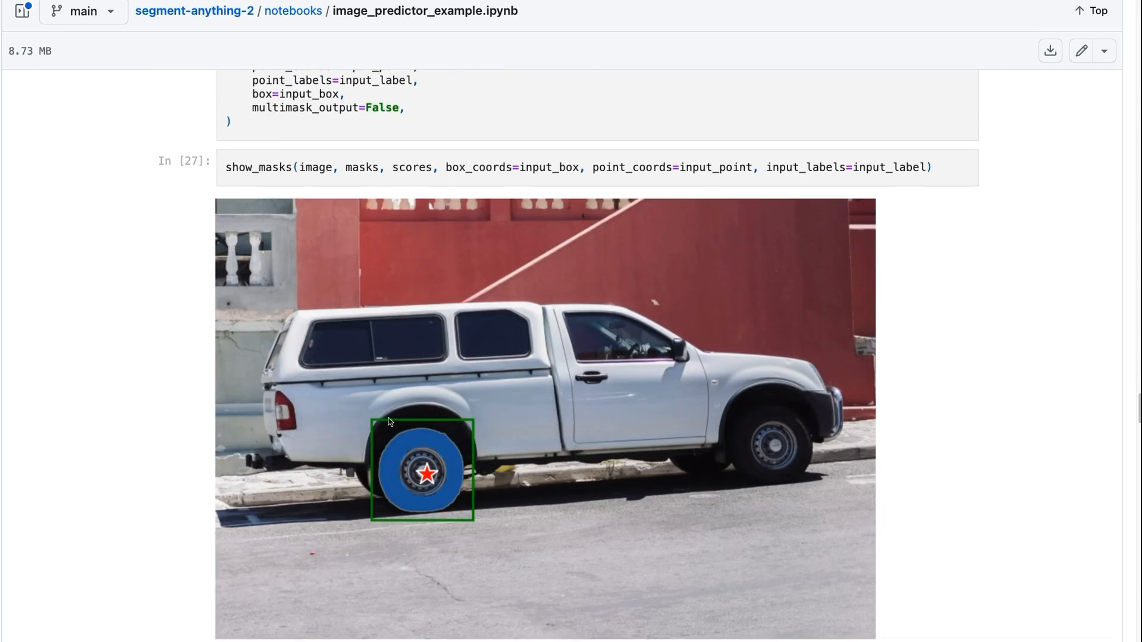
pyautogui.scroll(-3)
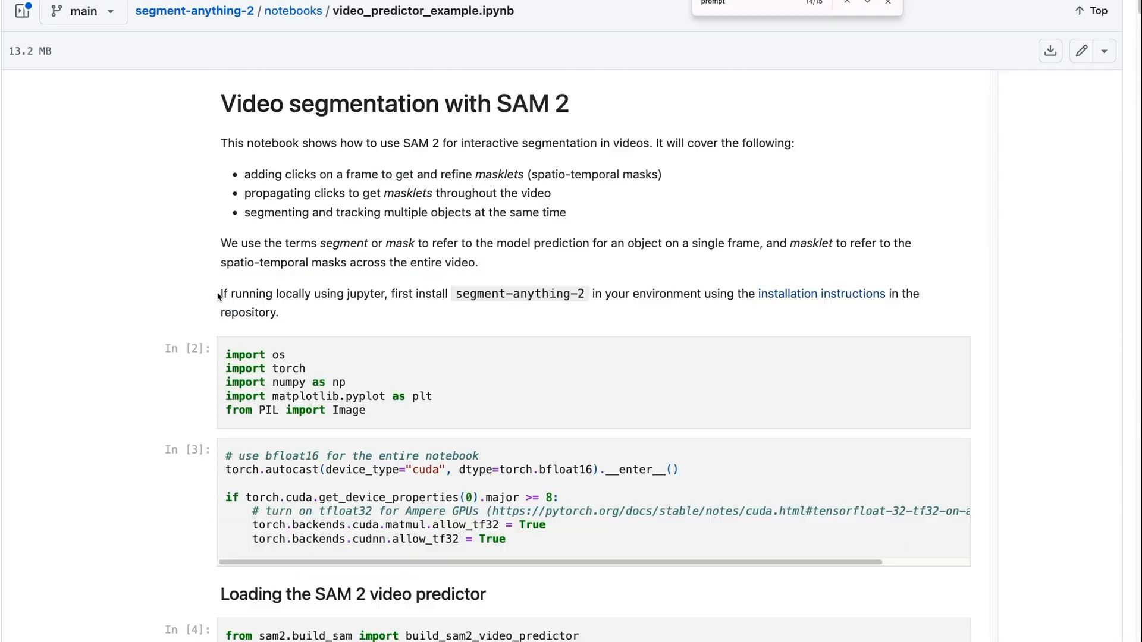
pyautogui.moveTo(39, 347)
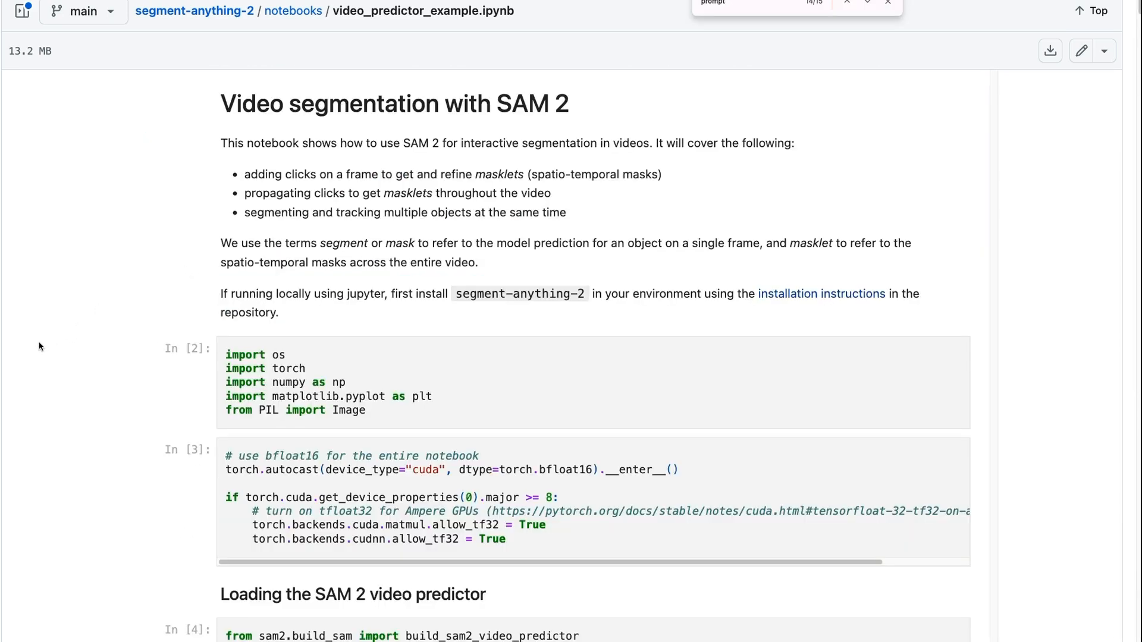
# Scroll video_predictor_example through Steps 1–3 to the boy's orange masklet across propagated frames.
pyautogui.scroll(-3)
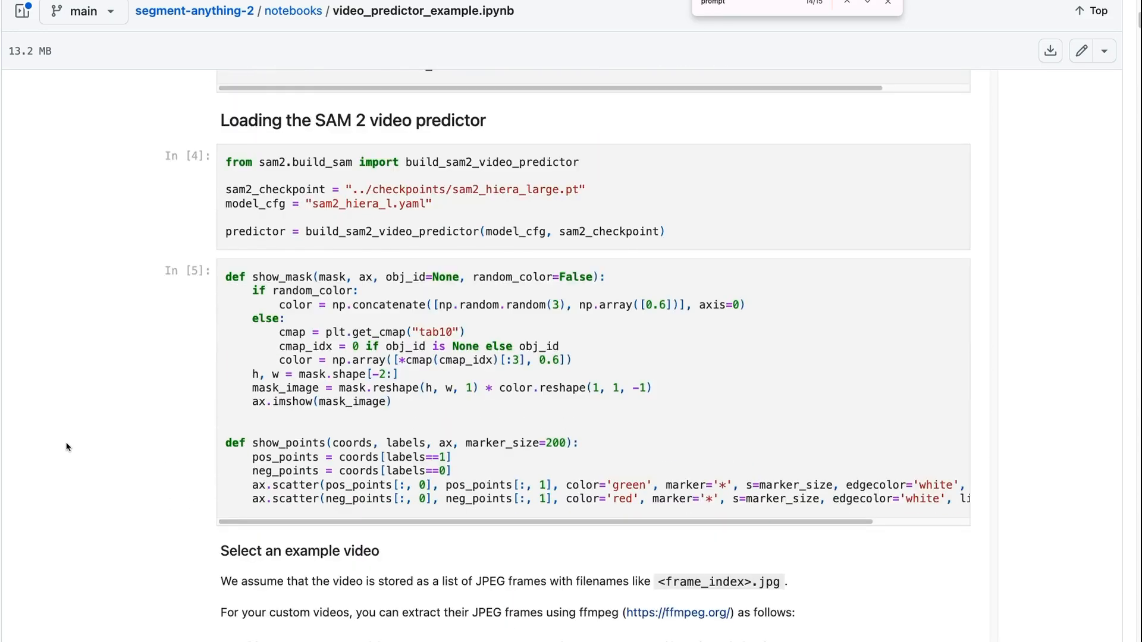
pyautogui.scroll(-3)
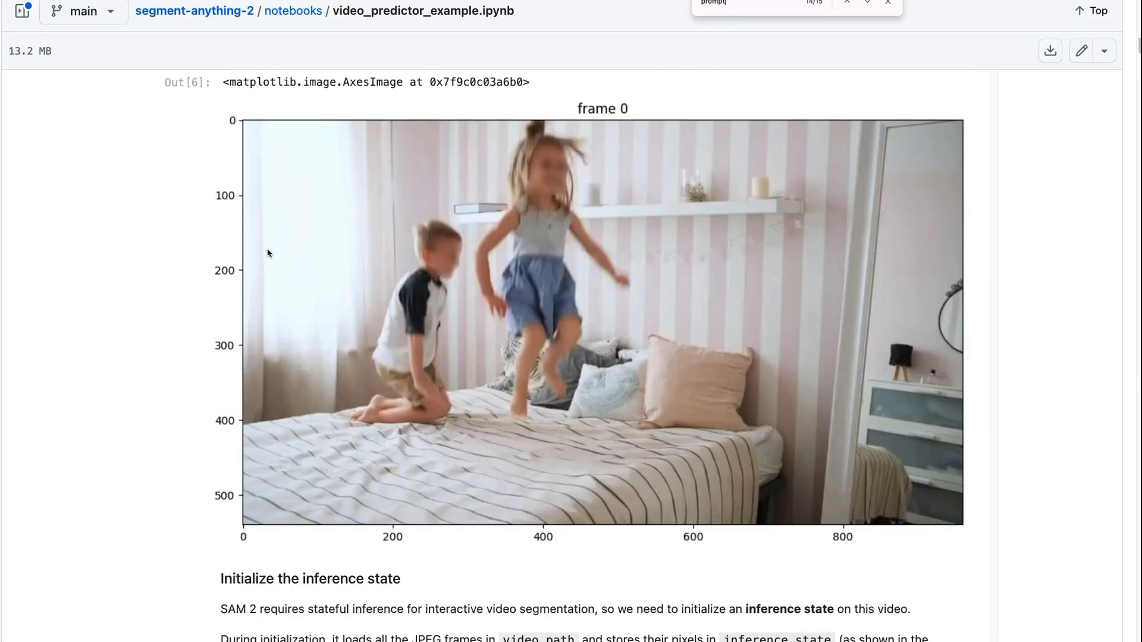
pyautogui.scroll(-3)
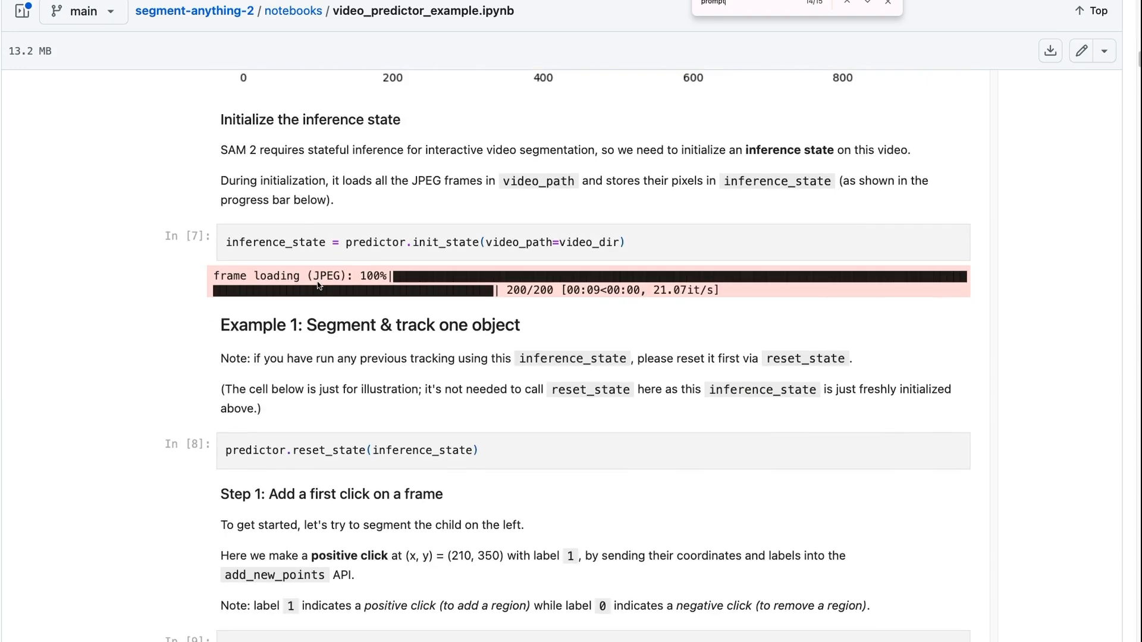
pyautogui.scroll(-3)
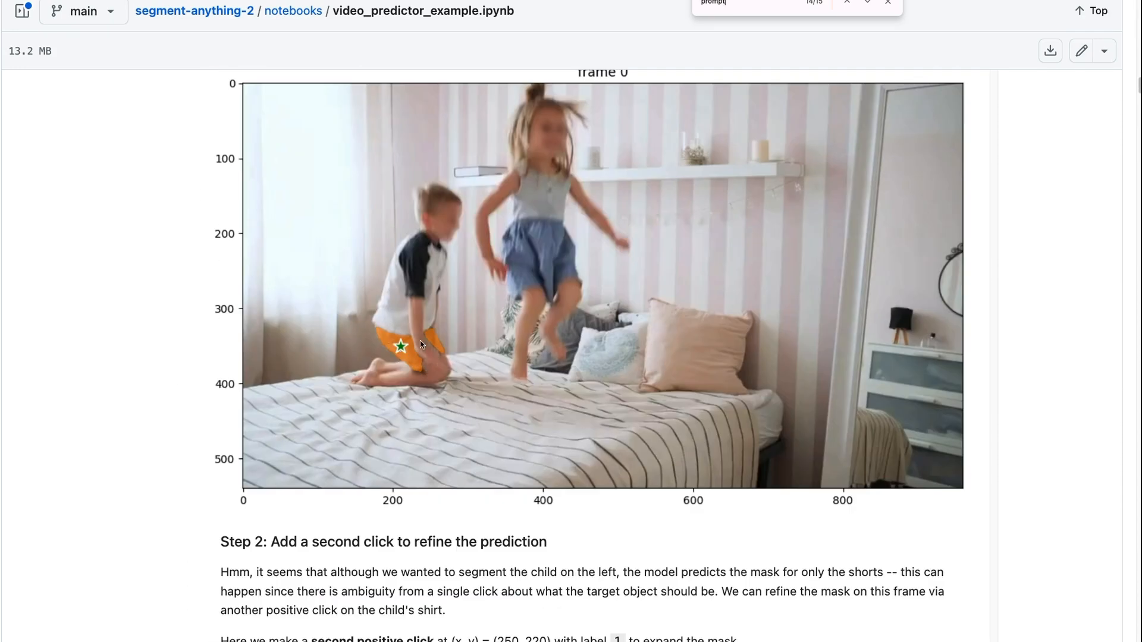
pyautogui.scroll(-3)
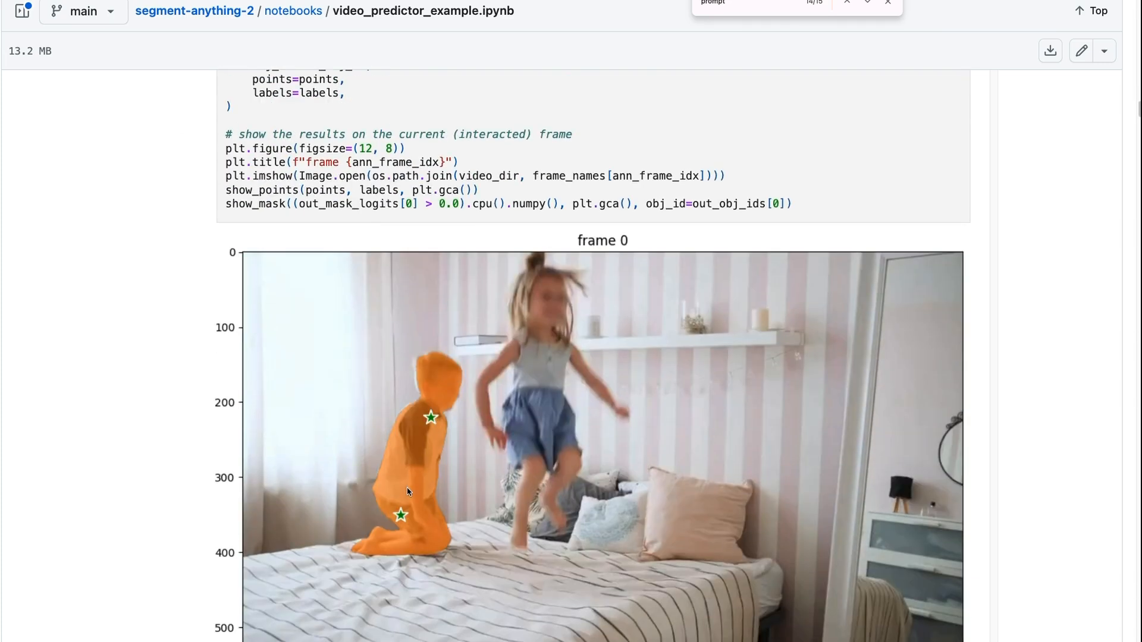
pyautogui.scroll(-3)
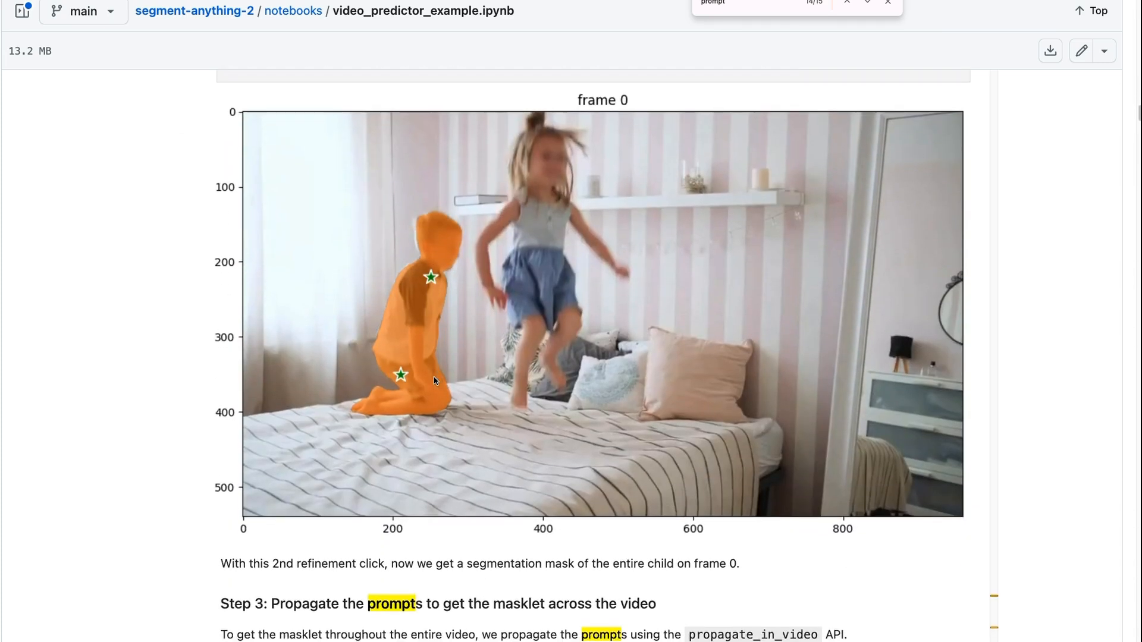
pyautogui.scroll(-3)
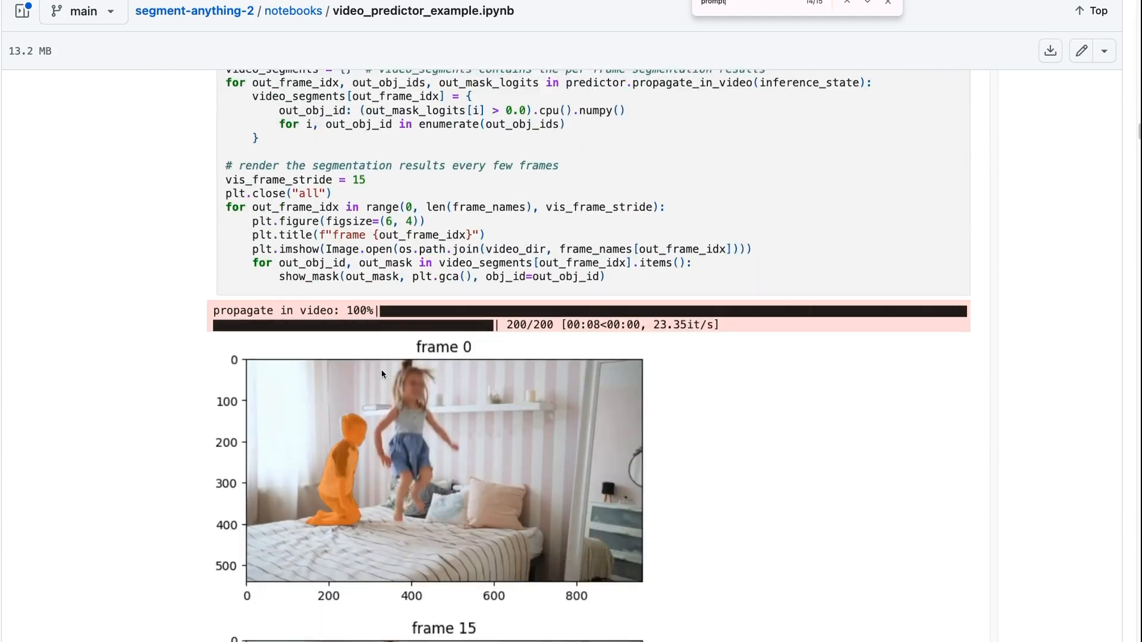
pyautogui.scroll(-3)
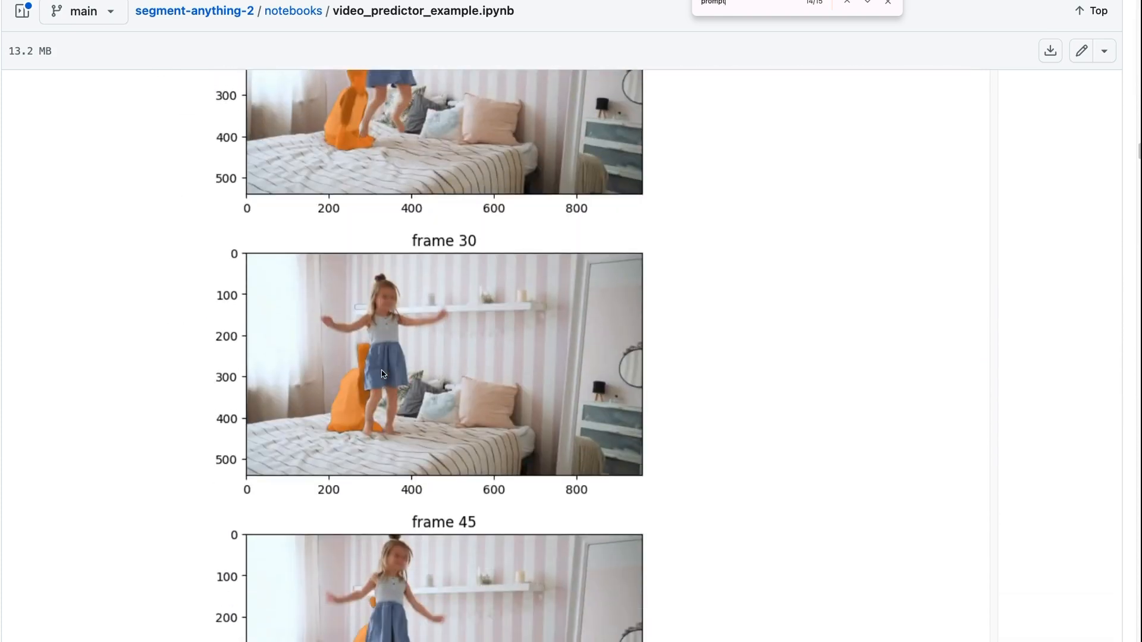
pyautogui.scroll(-3)
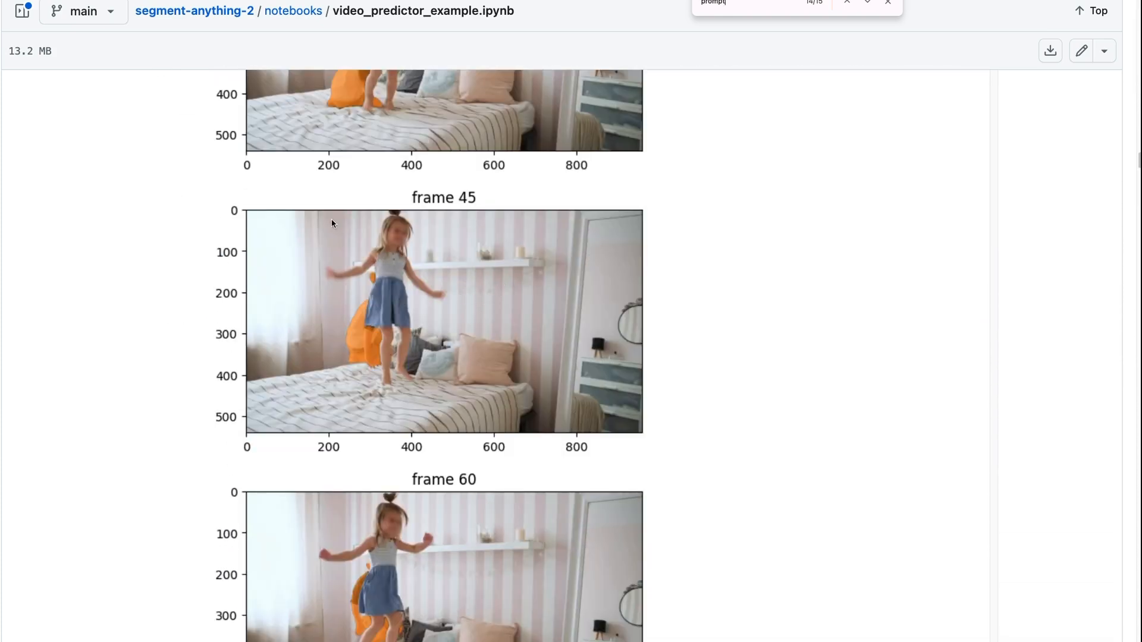
pyautogui.moveTo(307, 298)
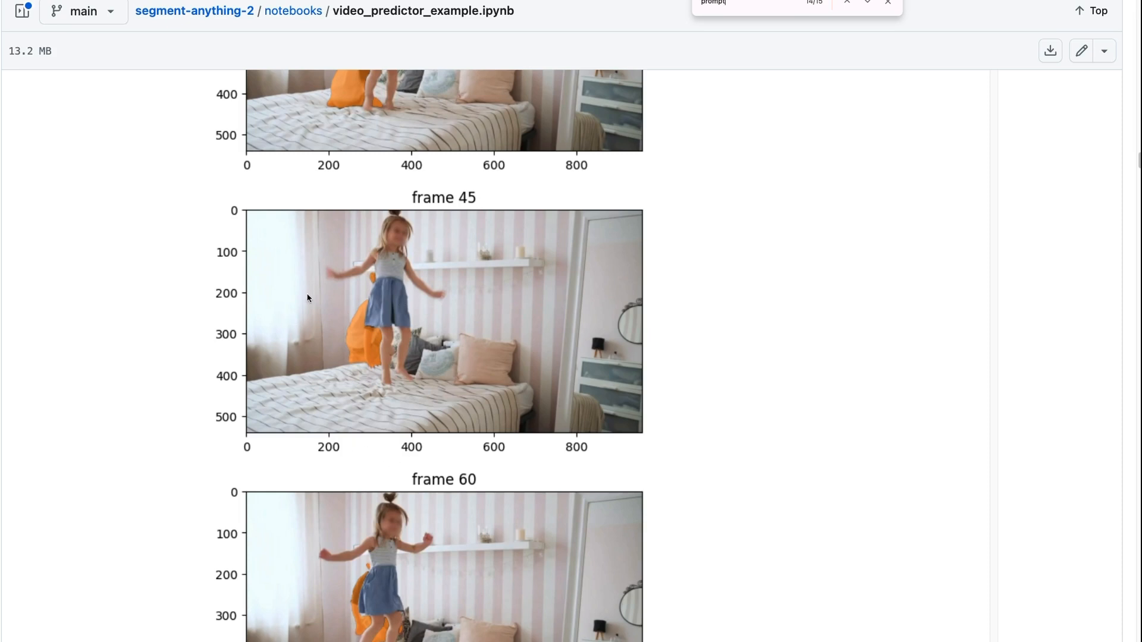
pyautogui.scroll(-3)
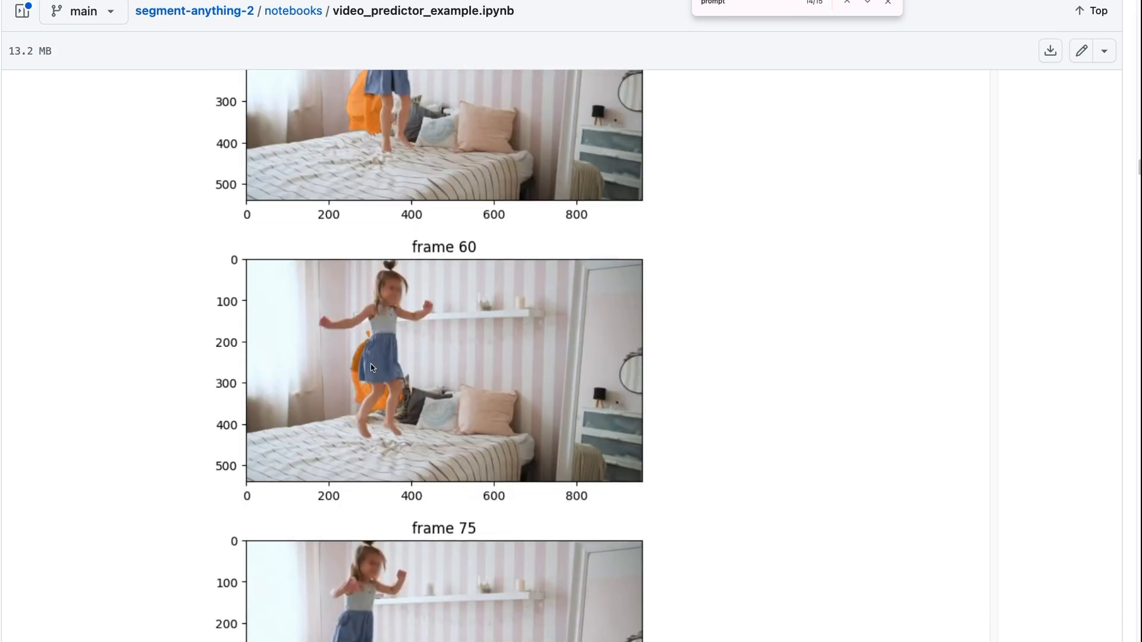
pyautogui.scroll(-3)
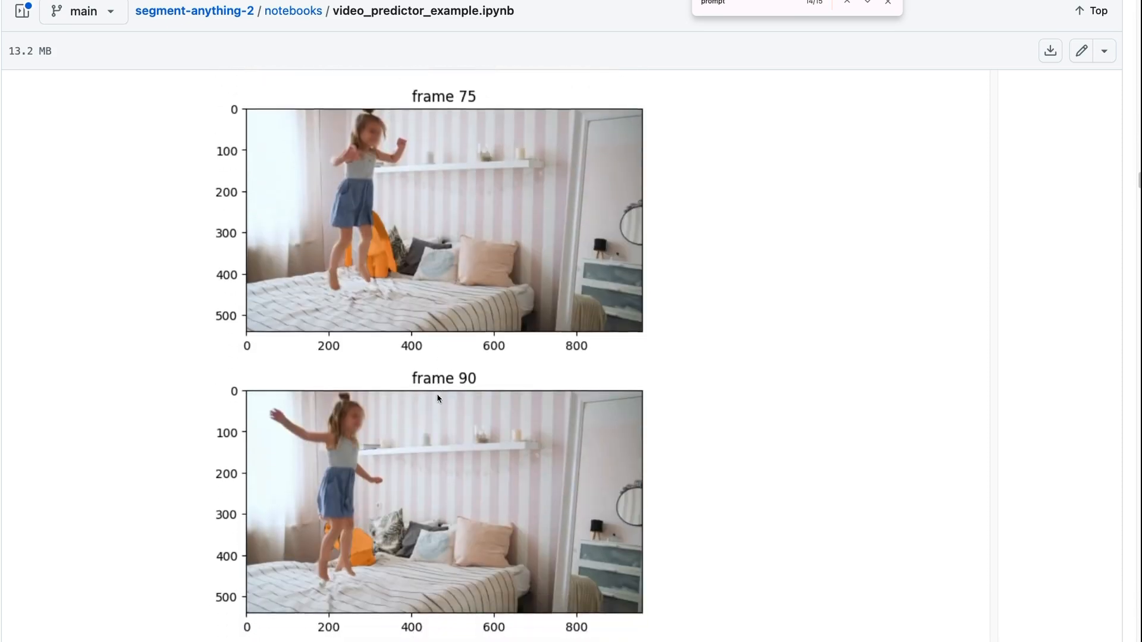
pyautogui.scroll(-3)
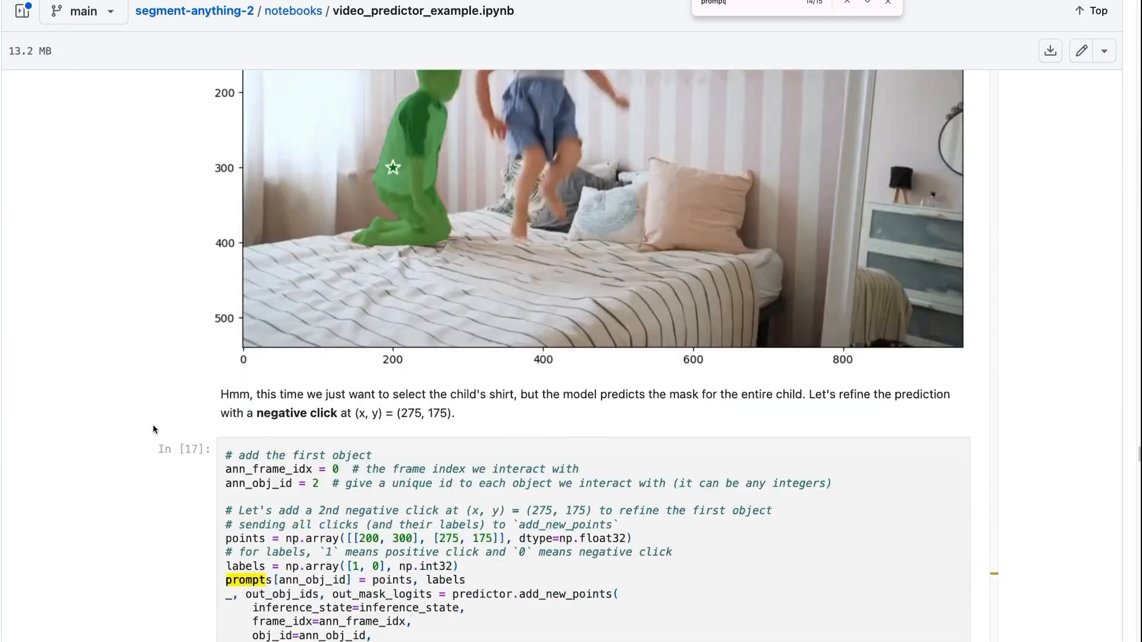
# Scroll past the negative-click cell to frames 0–180, with the girl masked red and the boy green.
pyautogui.scroll(-3)
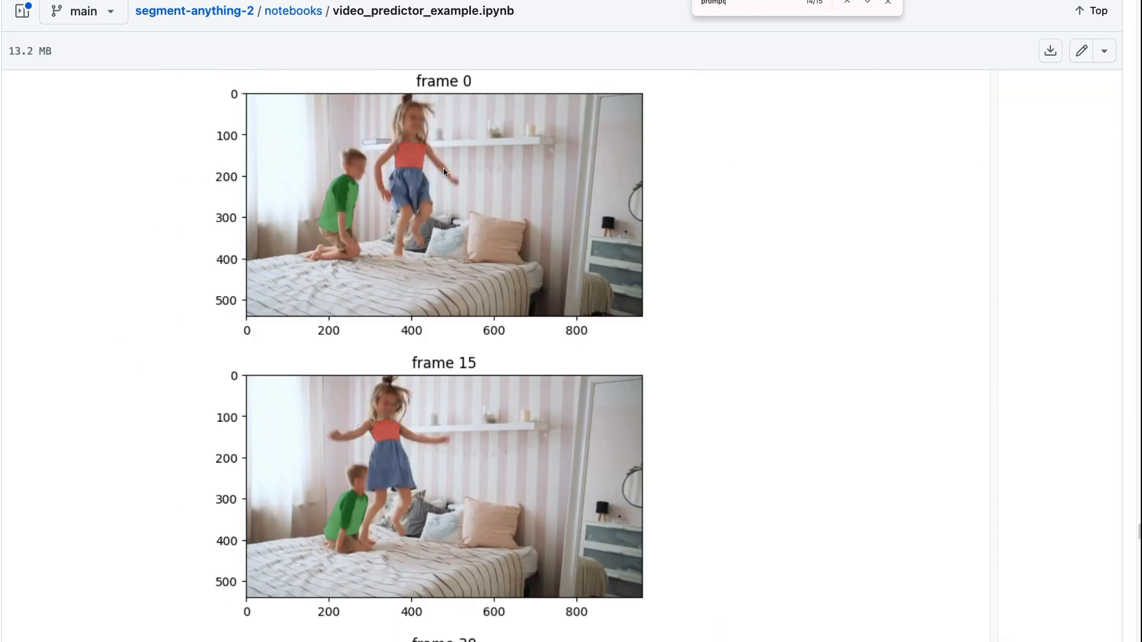
pyautogui.scroll(-3)
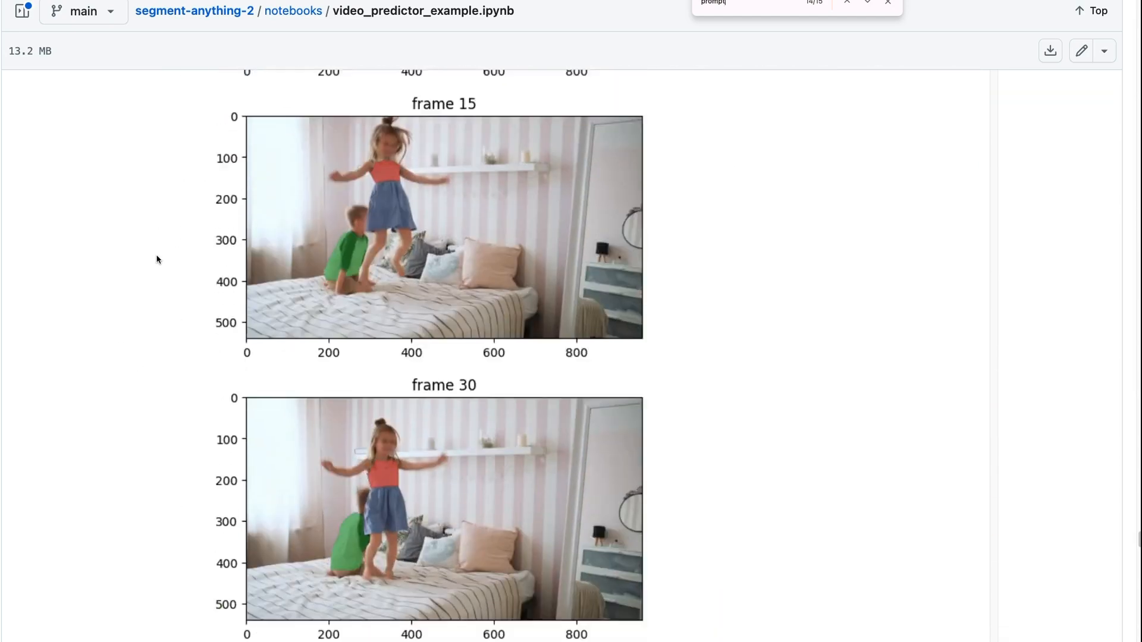
pyautogui.scroll(-3)
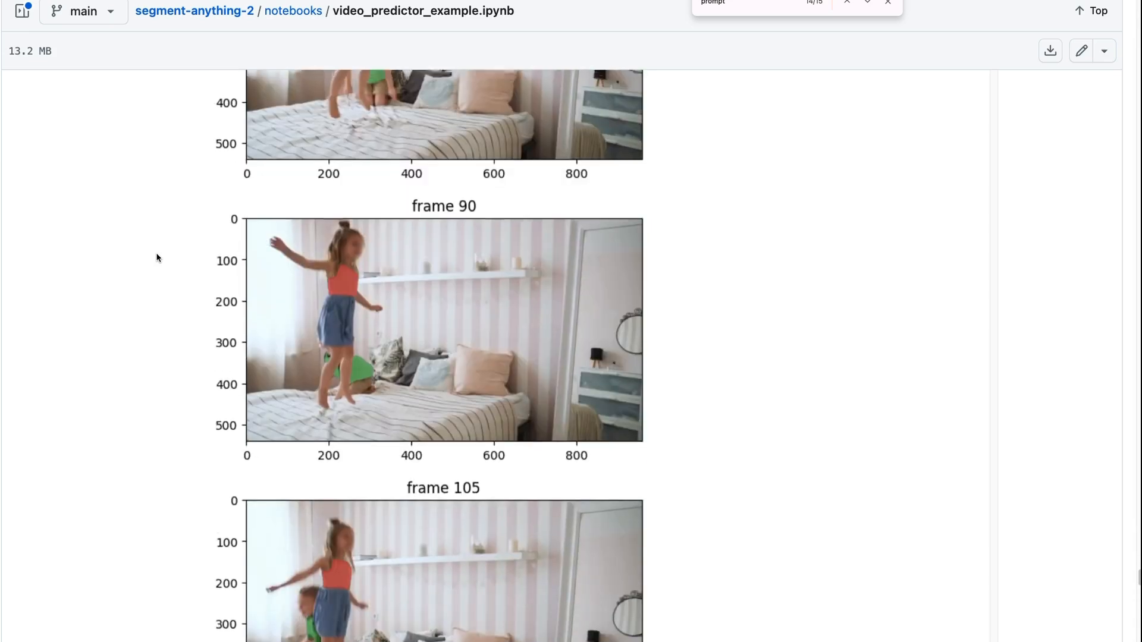
pyautogui.scroll(-3)
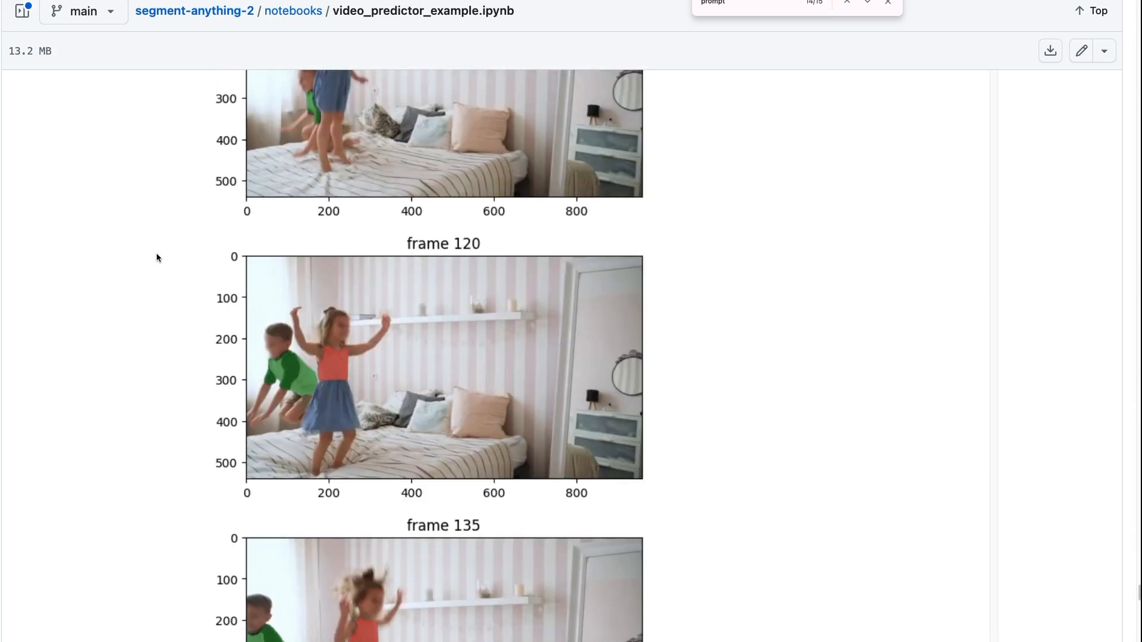
pyautogui.scroll(-3)
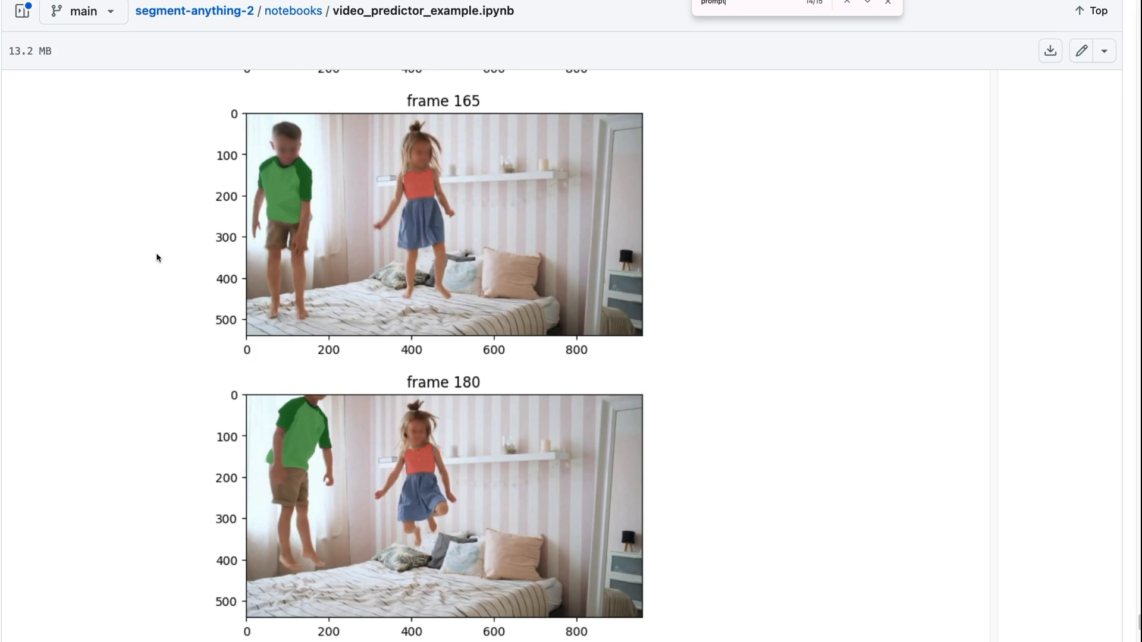